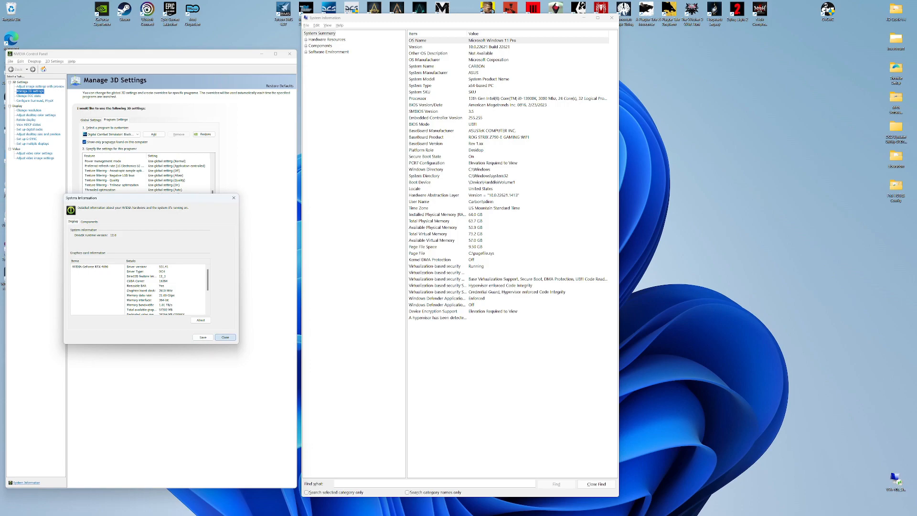
Step: Close the NVIDIA system information dialog and the remaining control panel and System Information windows
{"action": "left_click", "coordinate": [225, 337]}
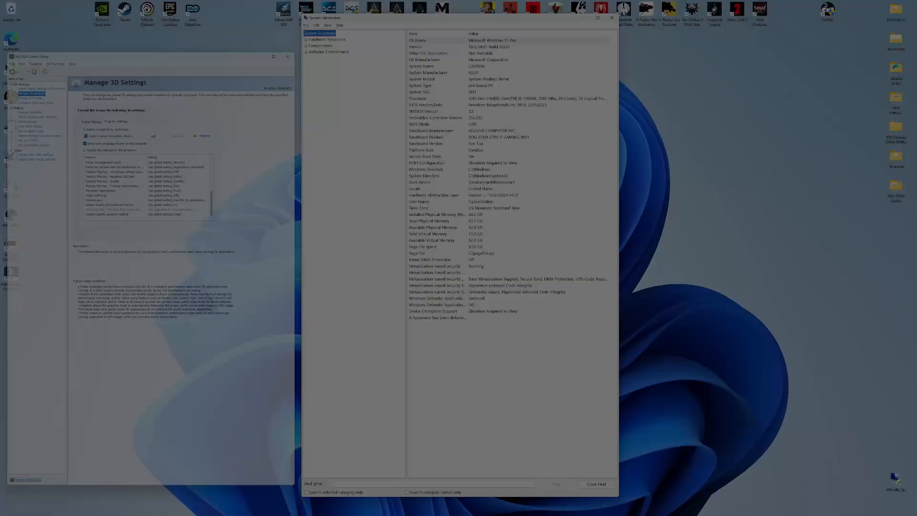
{"action": "left_click", "coordinate": [611, 17]}
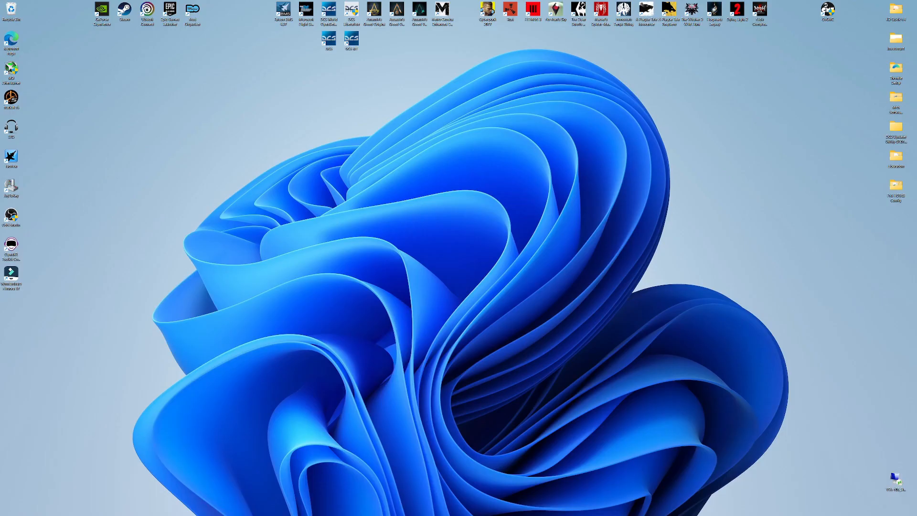
{"action": "right_click", "coordinate": [455, 348]}
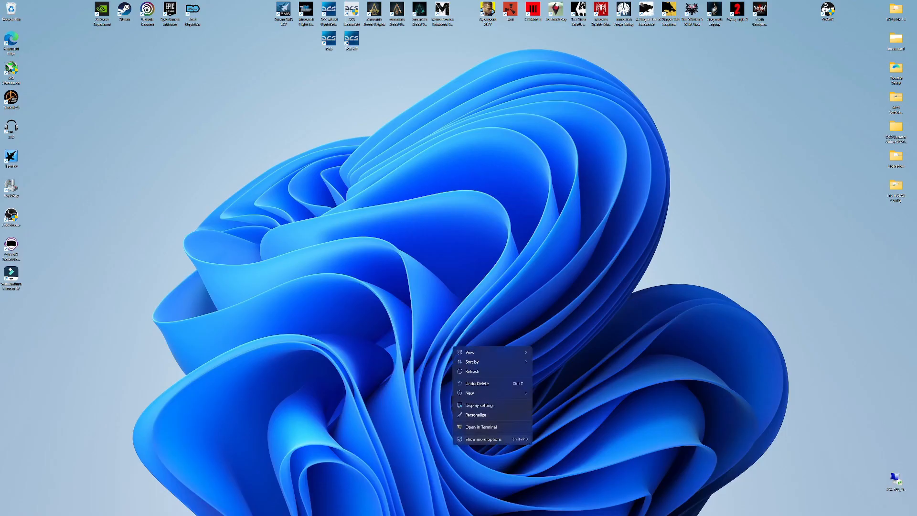
{"action": "left_click", "coordinate": [478, 405]}
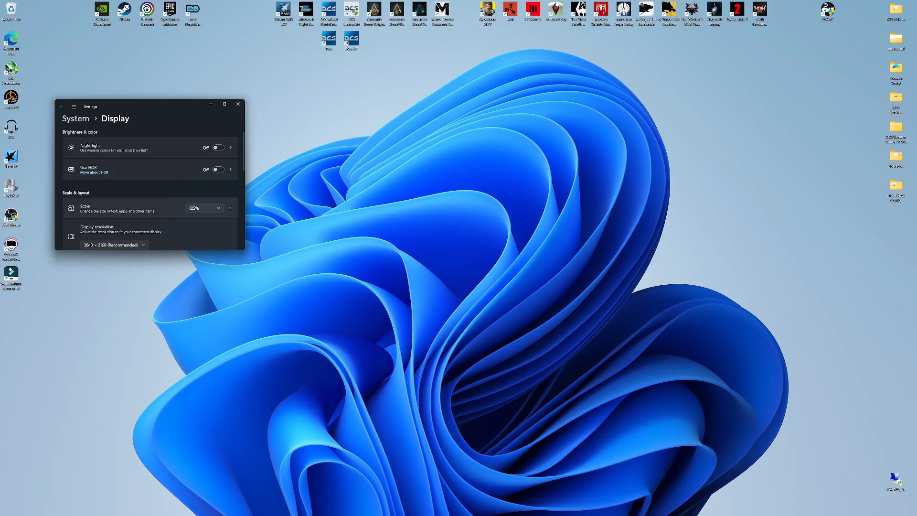
{"action": "scroll", "scroll_direction": "down", "scroll_amount": 3}
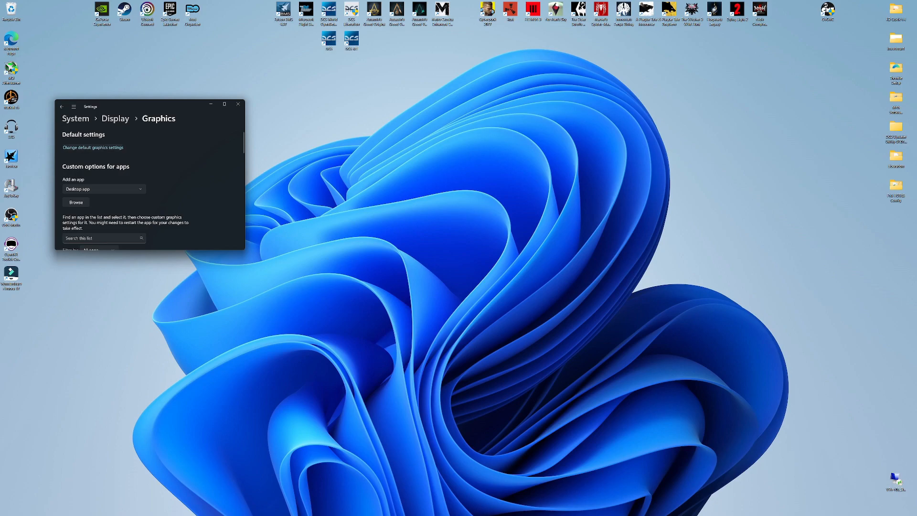
{"action": "left_click", "coordinate": [93, 147]}
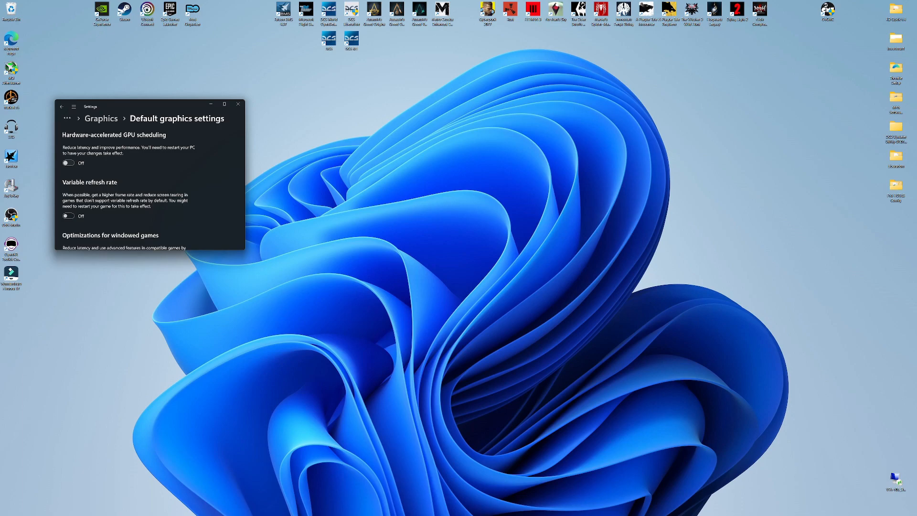
{"action": "scroll", "scroll_direction": "down", "scroll_amount": 3}
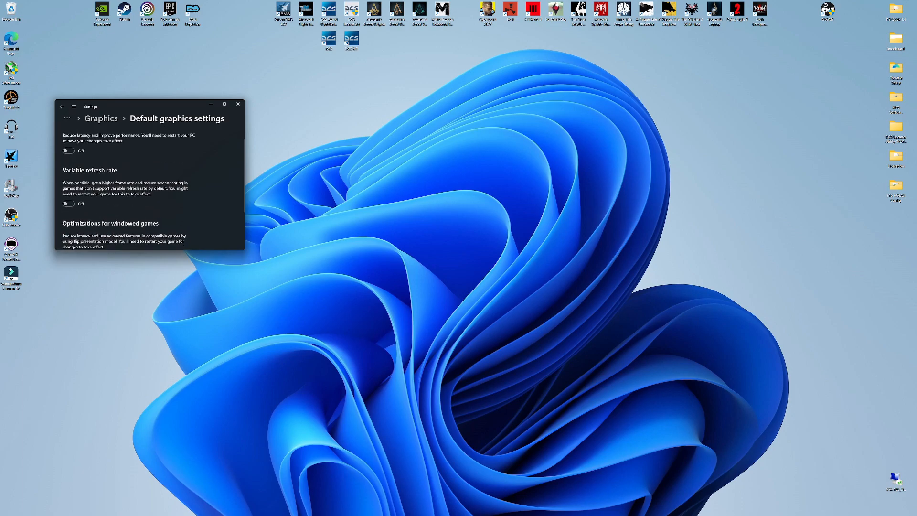
{"action": "scroll", "scroll_direction": "down", "scroll_amount": 3}
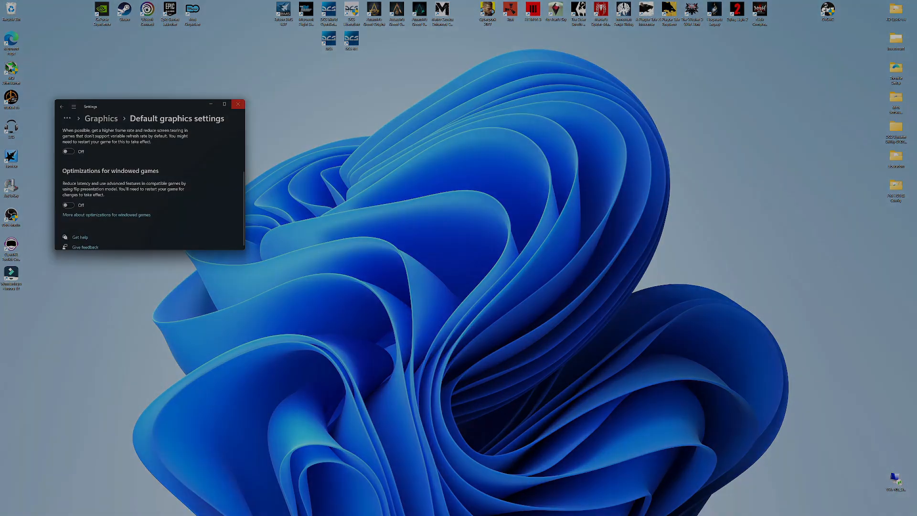
{"action": "left_click", "coordinate": [238, 105]}
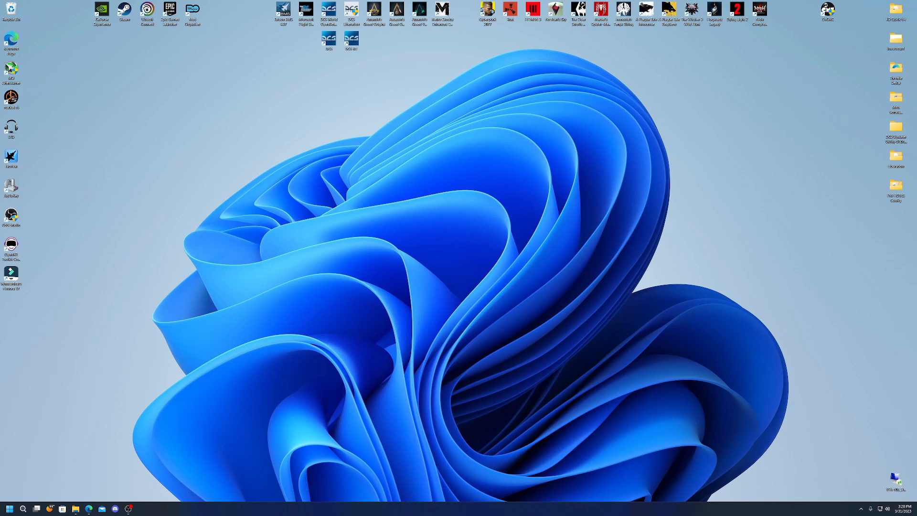
{"action": "left_click", "coordinate": [25, 507]}
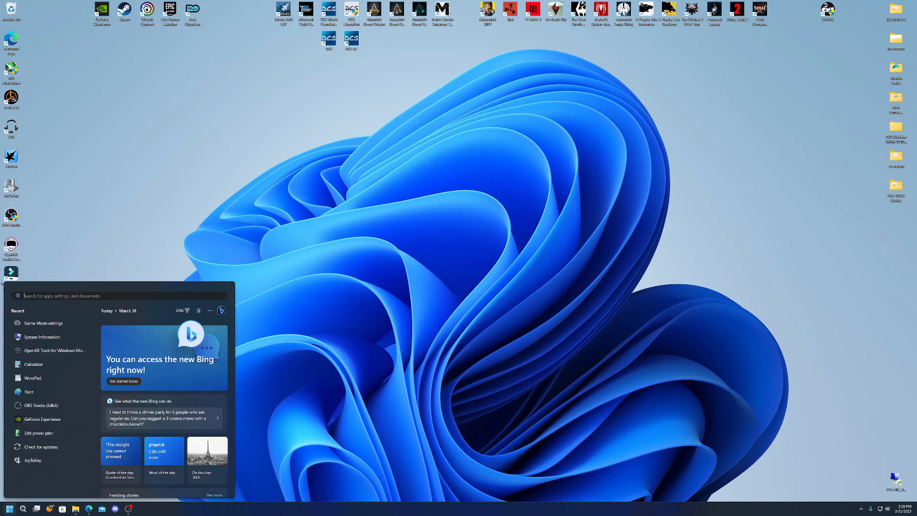
{"action": "type", "text": "game mode settings"}
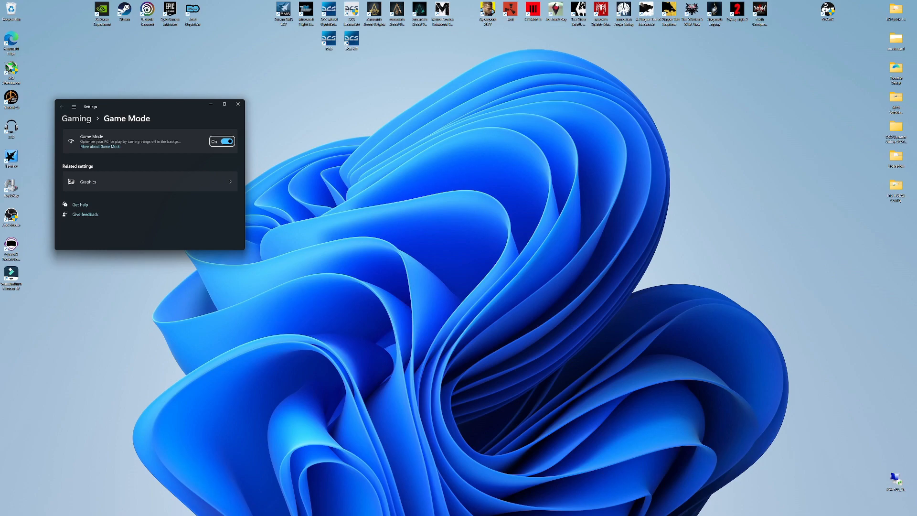
{"action": "left_click", "coordinate": [238, 104]}
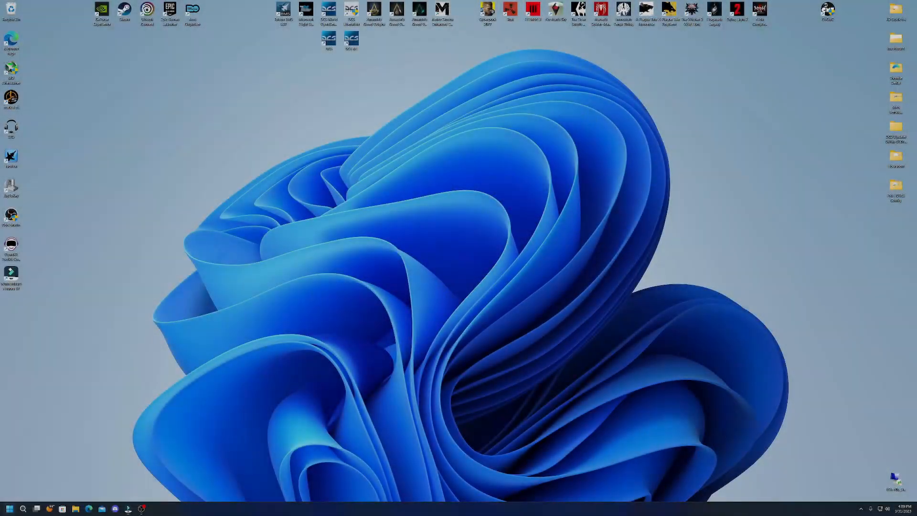
{"action": "left_click", "coordinate": [25, 508]}
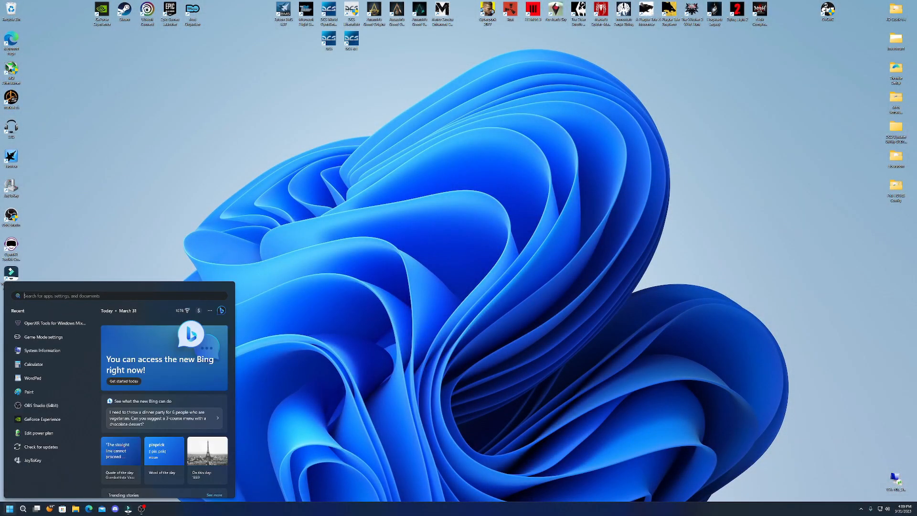
{"action": "left_click", "coordinate": [57, 323]}
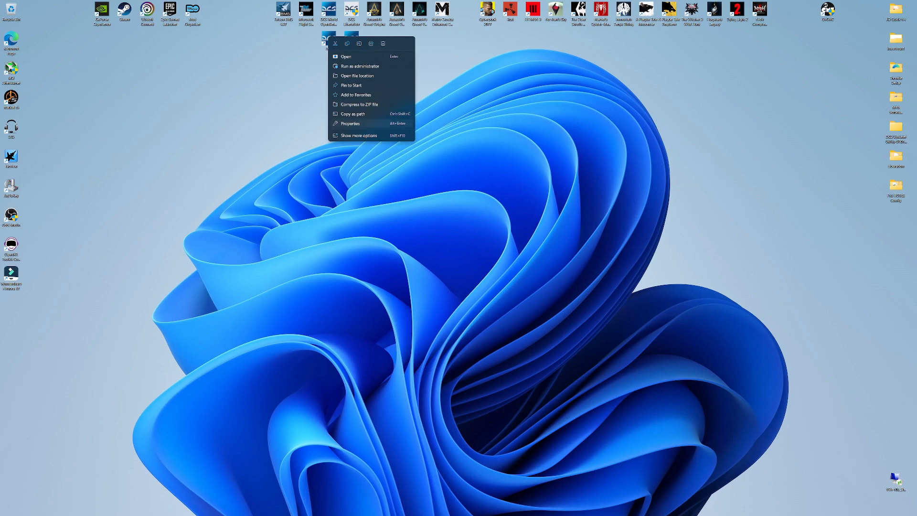
Step: Launch DCS World from its desktop shortcut
{"action": "left_click", "coordinate": [350, 123]}
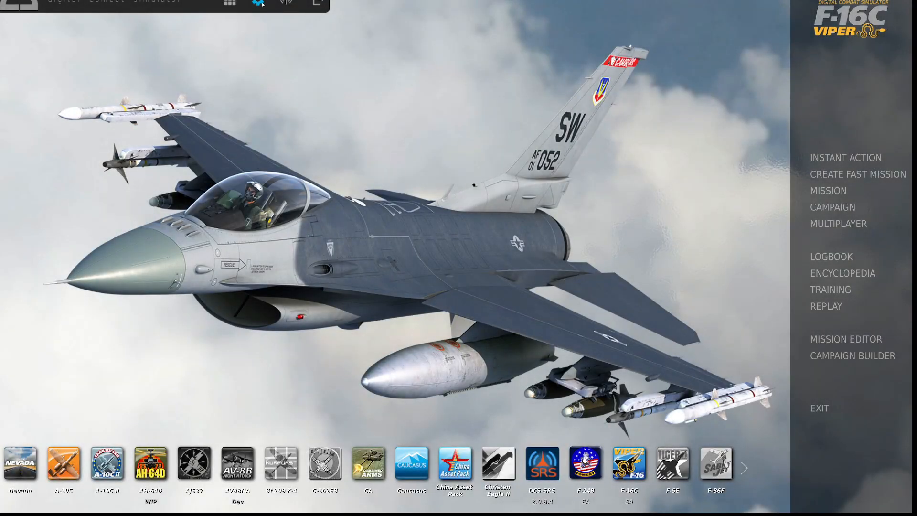
Step: Review the System graphics options, then switch to the VR settings page
{"action": "left_click", "coordinate": [257, 3]}
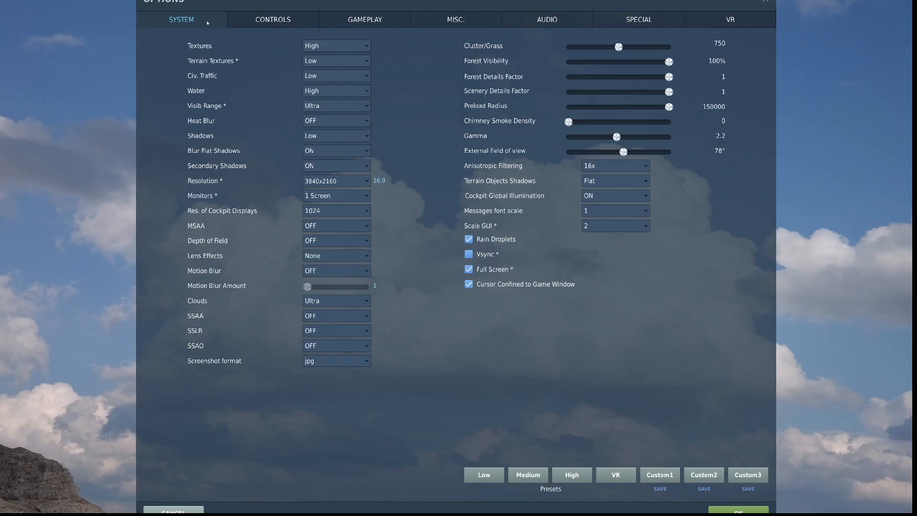
{"action": "mouse_move", "coordinate": [200, 46]}
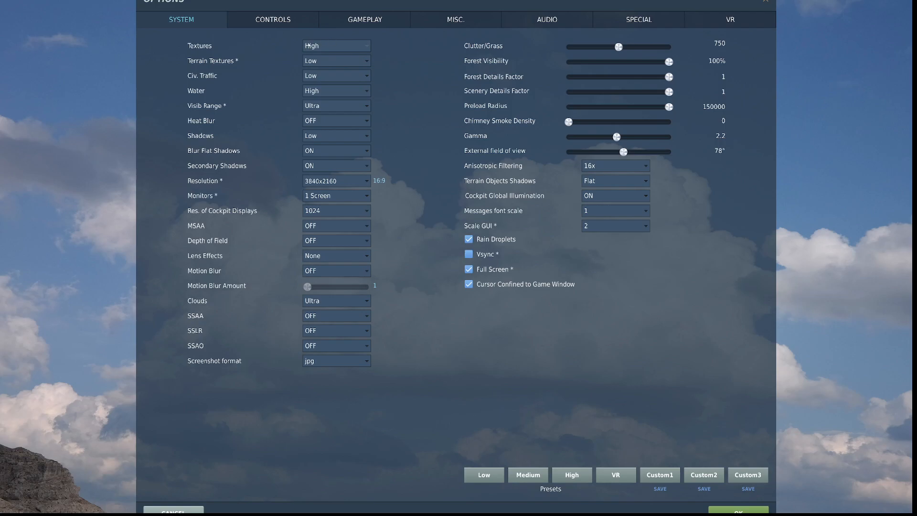
{"action": "mouse_move", "coordinate": [343, 64]}
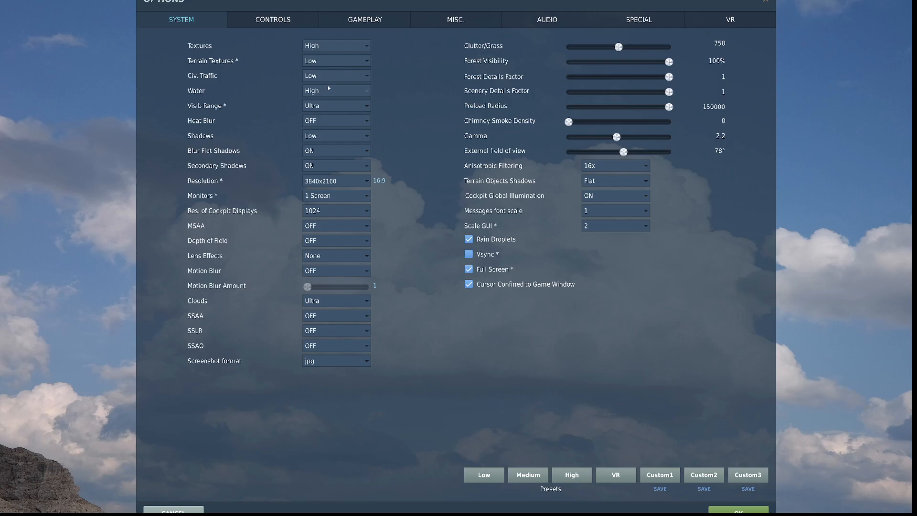
{"action": "mouse_move", "coordinate": [332, 108]}
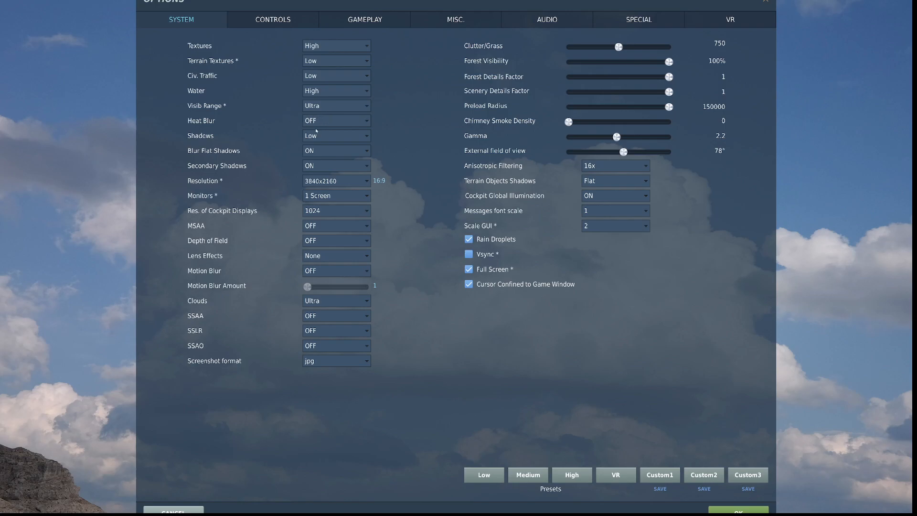
{"action": "mouse_move", "coordinate": [332, 142]}
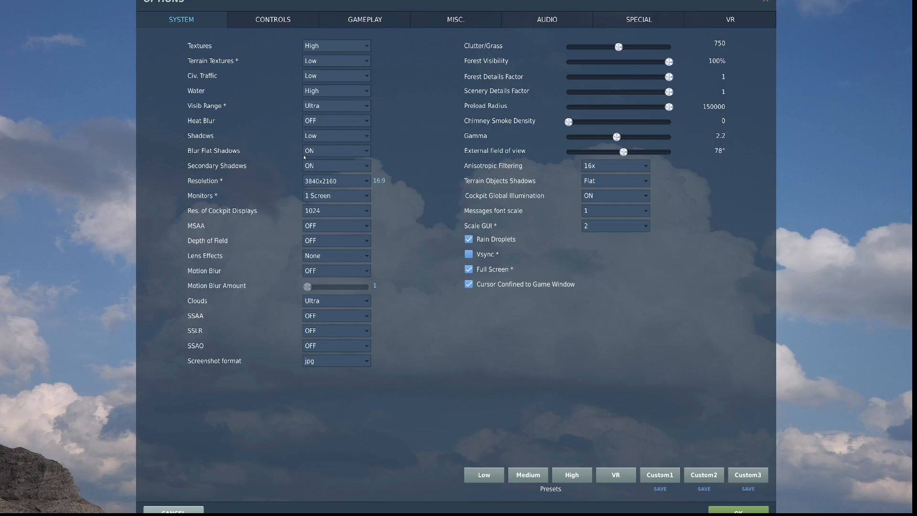
{"action": "mouse_move", "coordinate": [304, 162]}
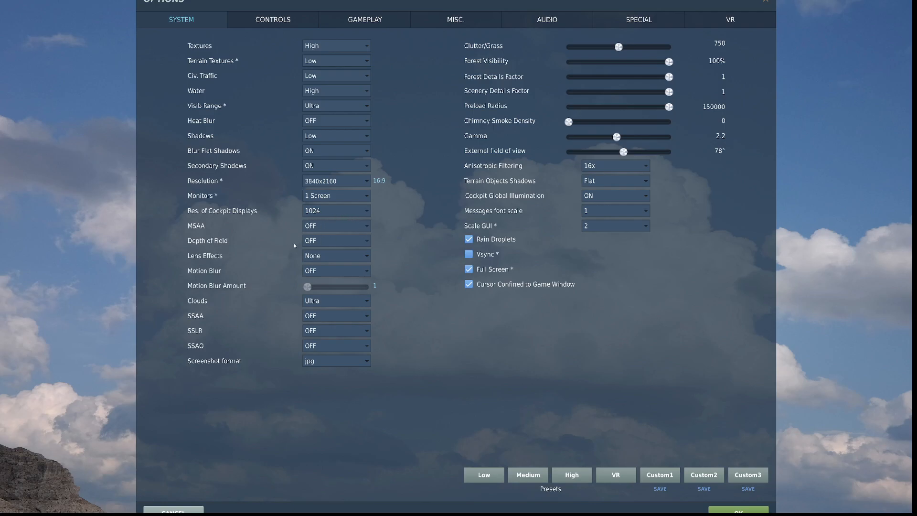
{"action": "mouse_move", "coordinate": [332, 270]}
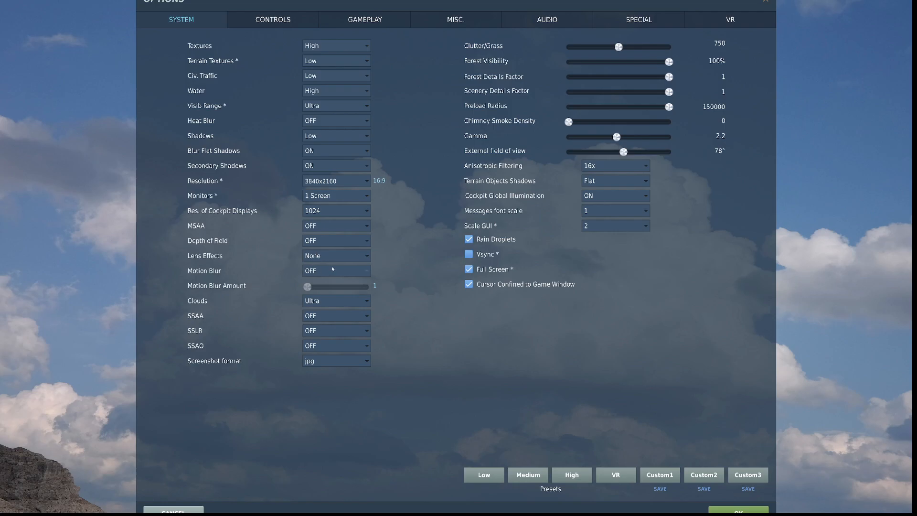
{"action": "mouse_move", "coordinate": [313, 298]}
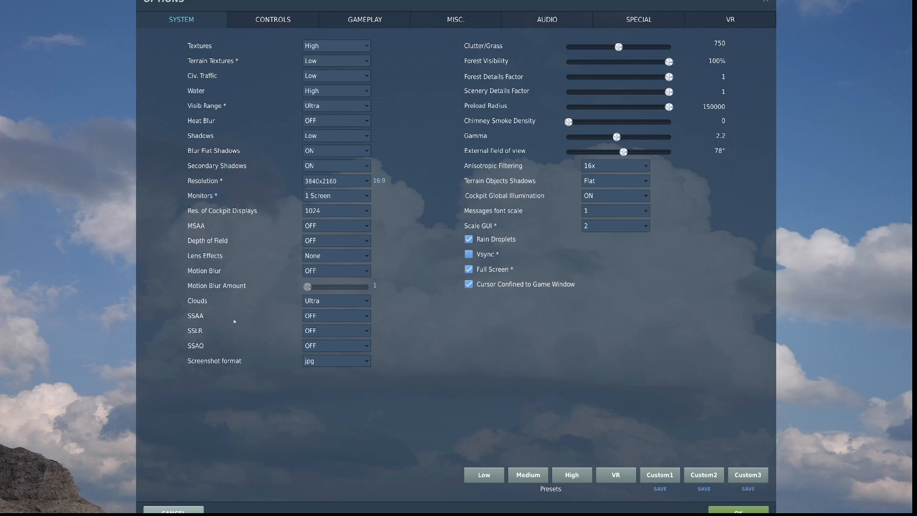
{"action": "mouse_move", "coordinate": [327, 321]}
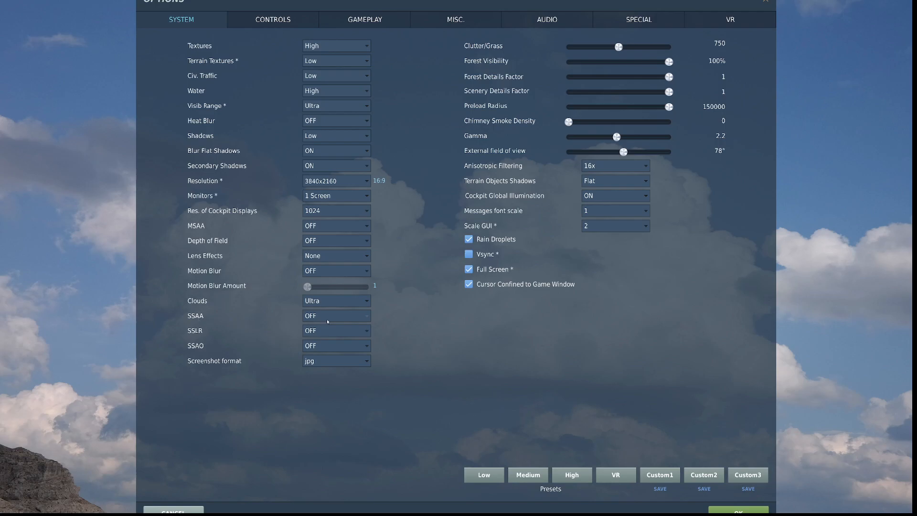
{"action": "mouse_move", "coordinate": [191, 350]}
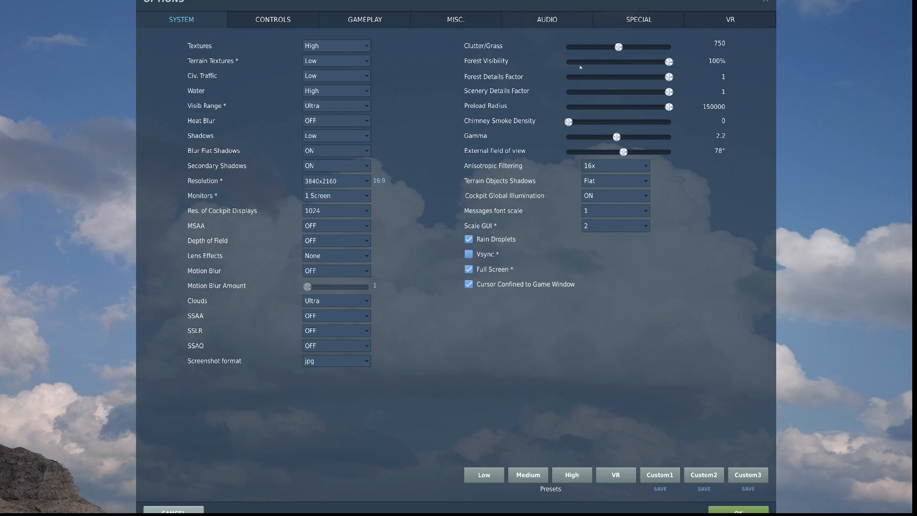
{"action": "mouse_move", "coordinate": [598, 89]}
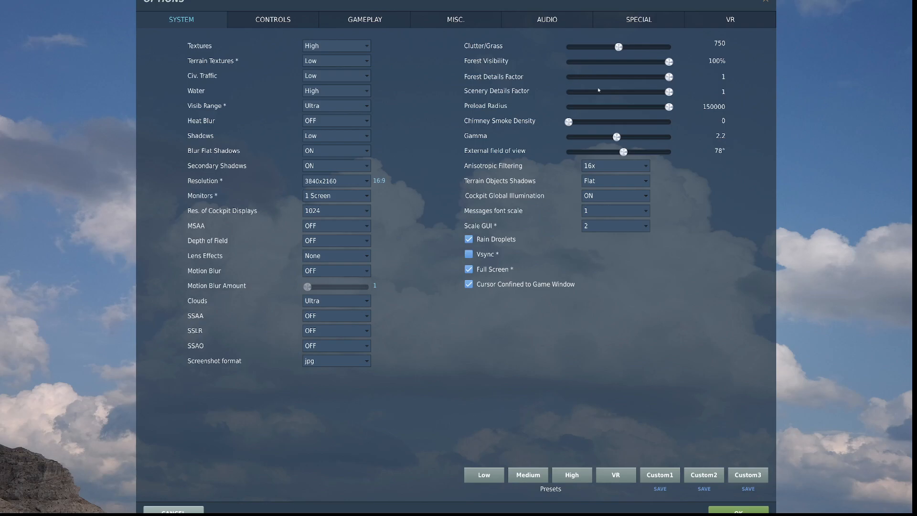
{"action": "mouse_move", "coordinate": [462, 119]}
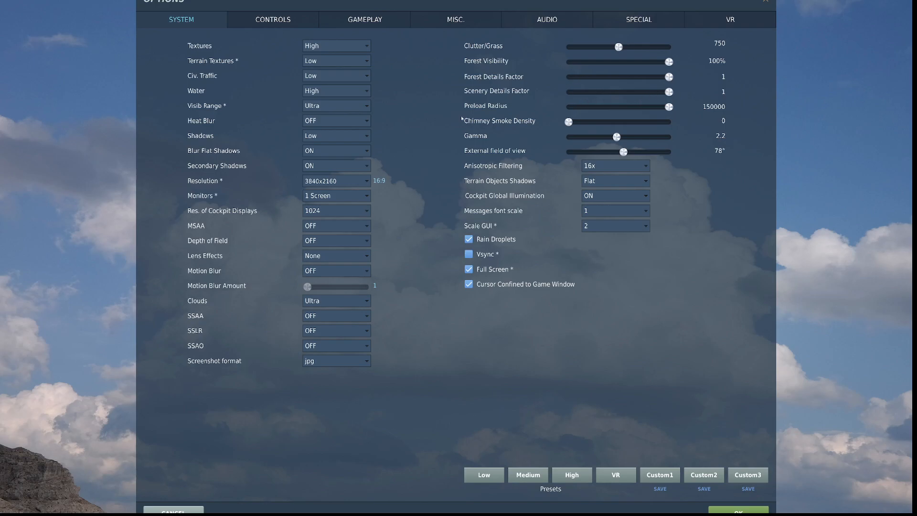
{"action": "mouse_move", "coordinate": [498, 124]}
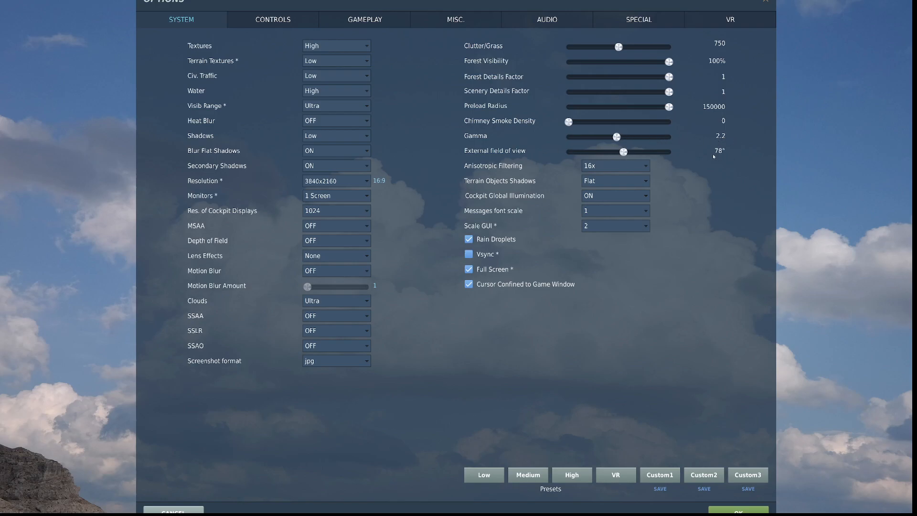
{"action": "mouse_move", "coordinate": [675, 164]}
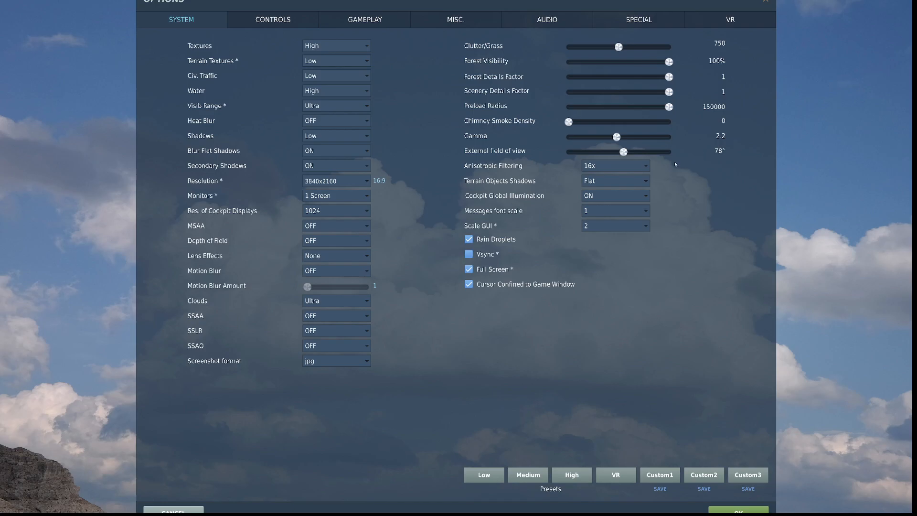
{"action": "mouse_move", "coordinate": [607, 174]}
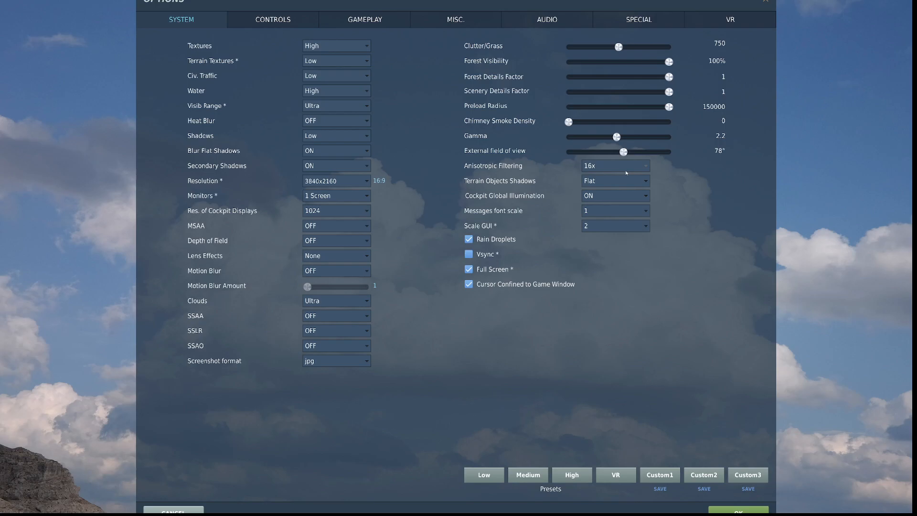
{"action": "mouse_move", "coordinate": [647, 163]}
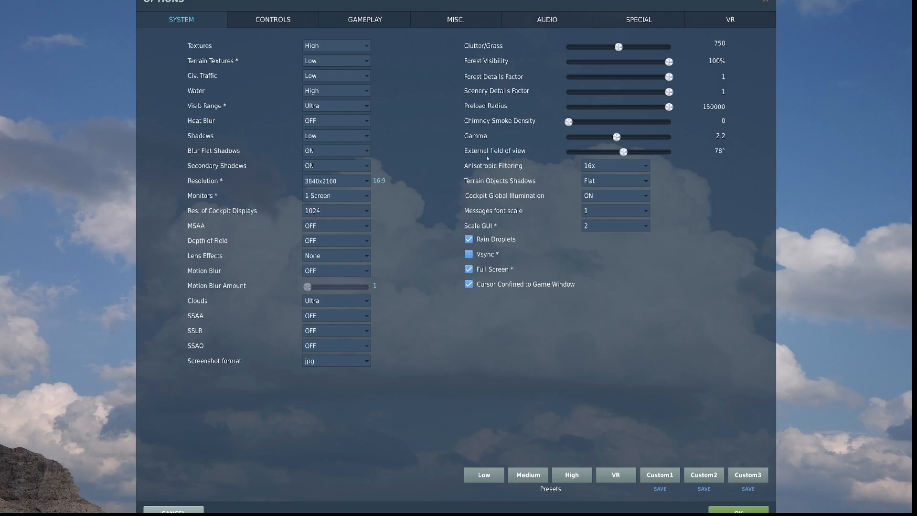
{"action": "mouse_move", "coordinate": [705, 176]}
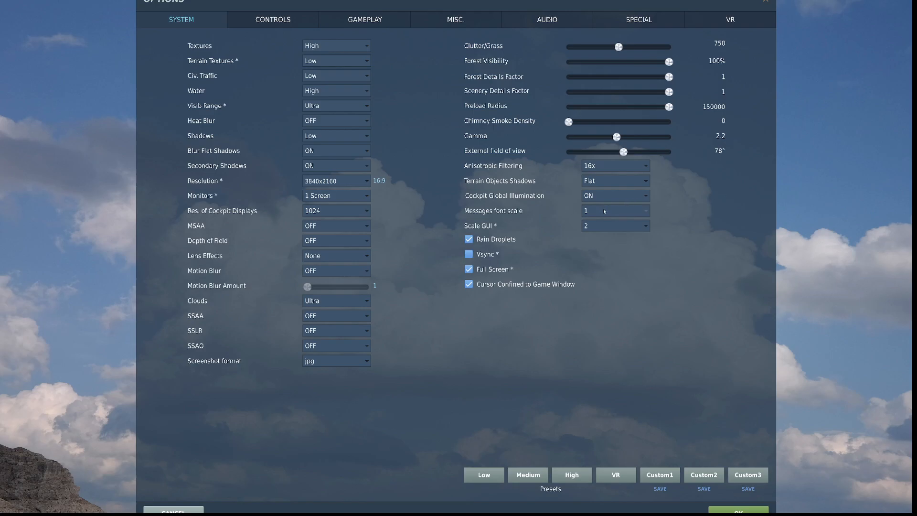
{"action": "mouse_move", "coordinate": [643, 226]}
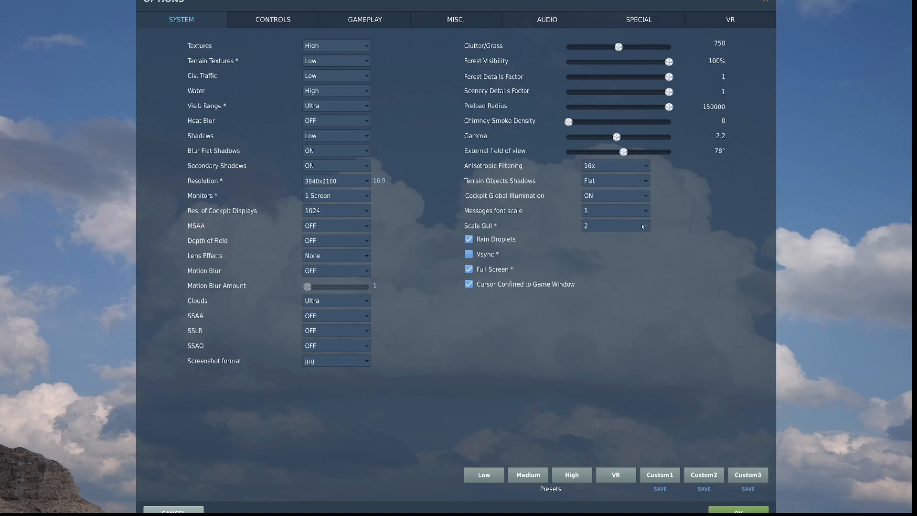
{"action": "mouse_move", "coordinate": [636, 220]}
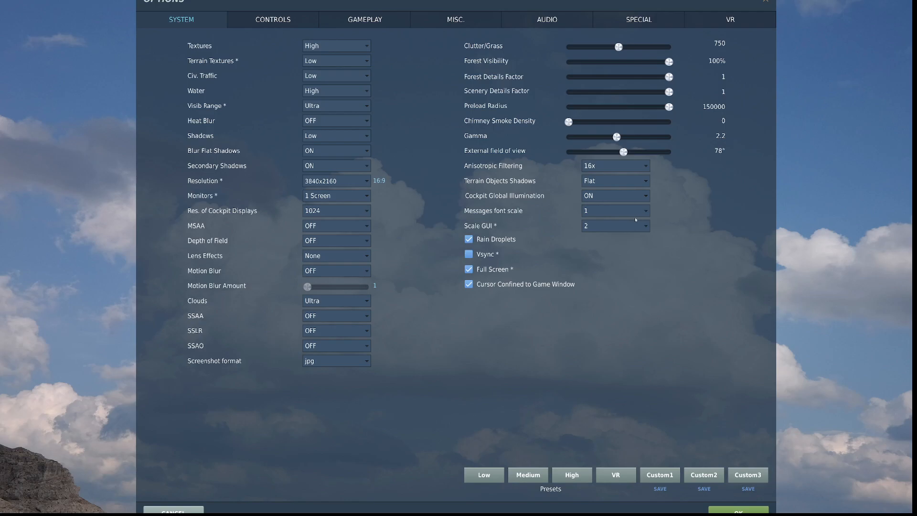
{"action": "mouse_move", "coordinate": [635, 218]}
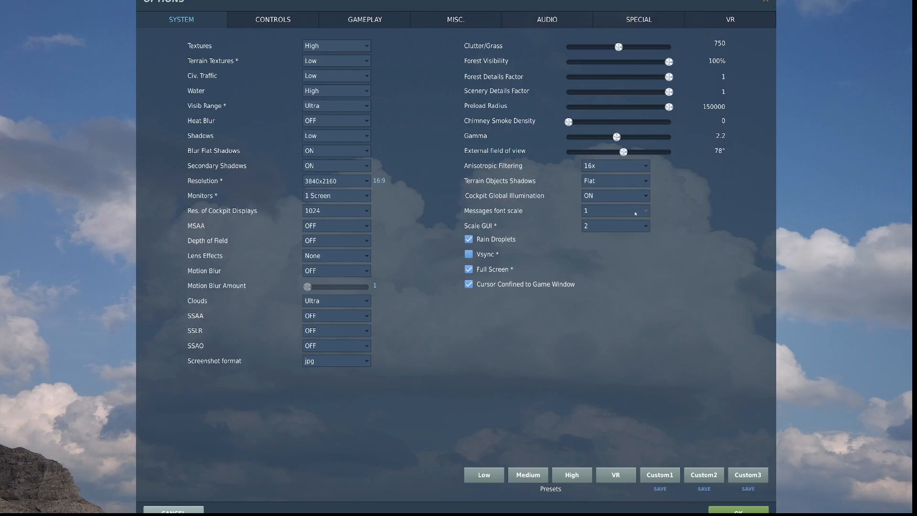
{"action": "mouse_move", "coordinate": [637, 220]}
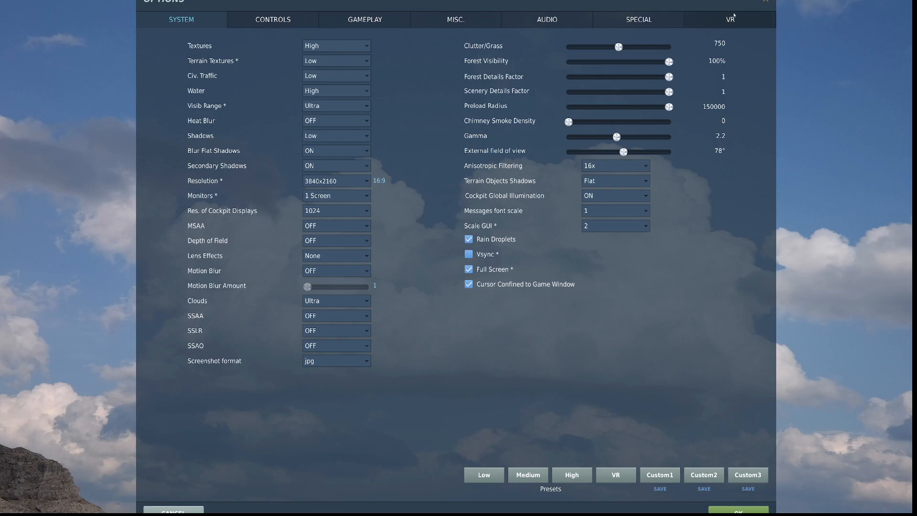
{"action": "left_click", "coordinate": [729, 19]}
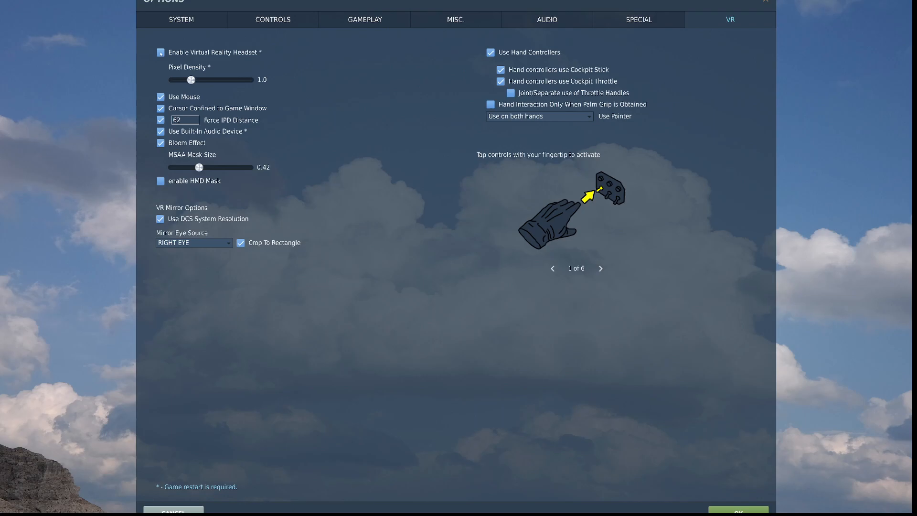
{"action": "left_click", "coordinate": [160, 51]}
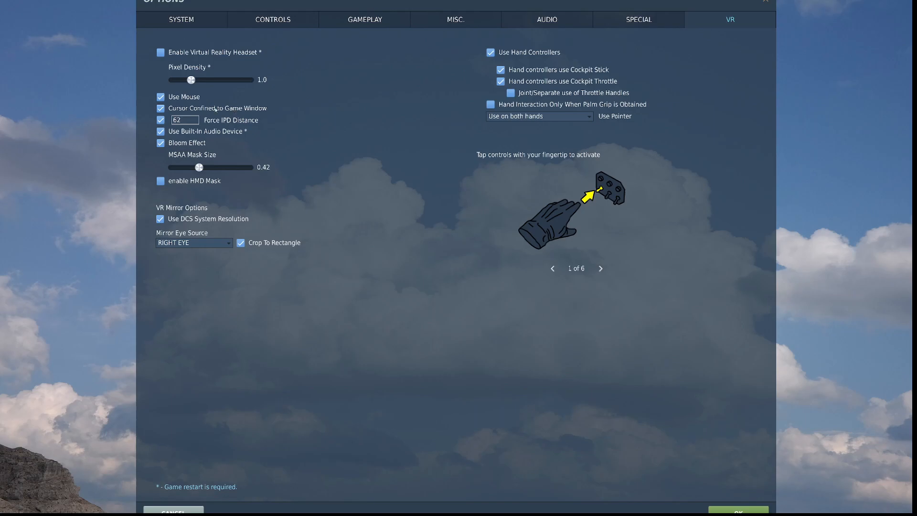
{"action": "left_click", "coordinate": [185, 120]}
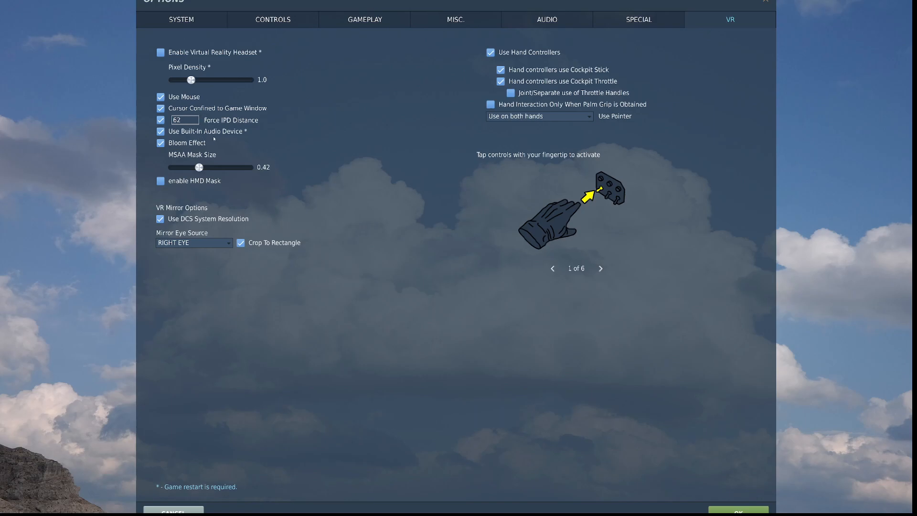
{"action": "mouse_move", "coordinate": [238, 134]}
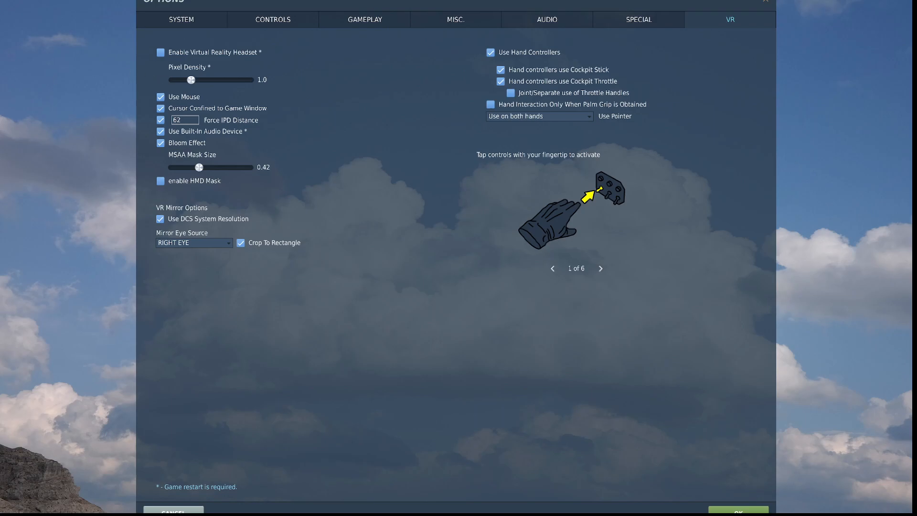
{"action": "mouse_move", "coordinate": [168, 273]}
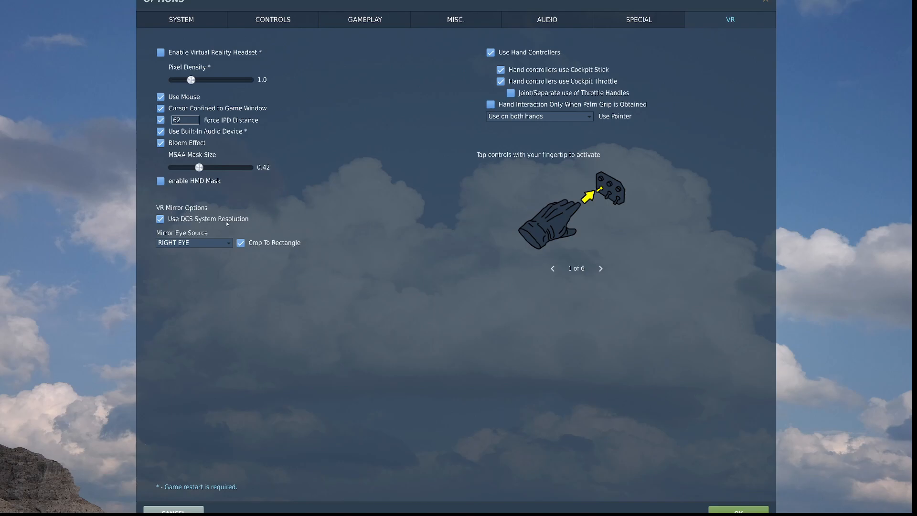
{"action": "left_click", "coordinate": [181, 19]}
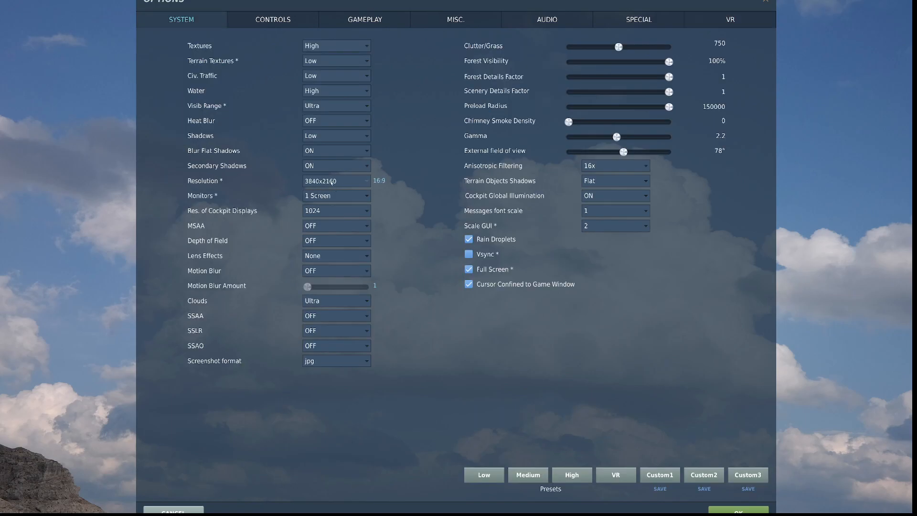
{"action": "left_click", "coordinate": [729, 19]}
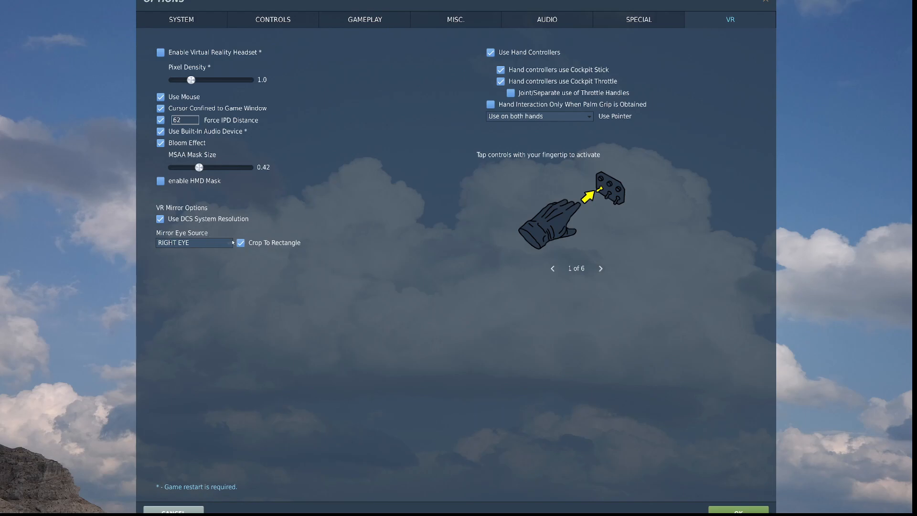
{"action": "left_click", "coordinate": [194, 243]}
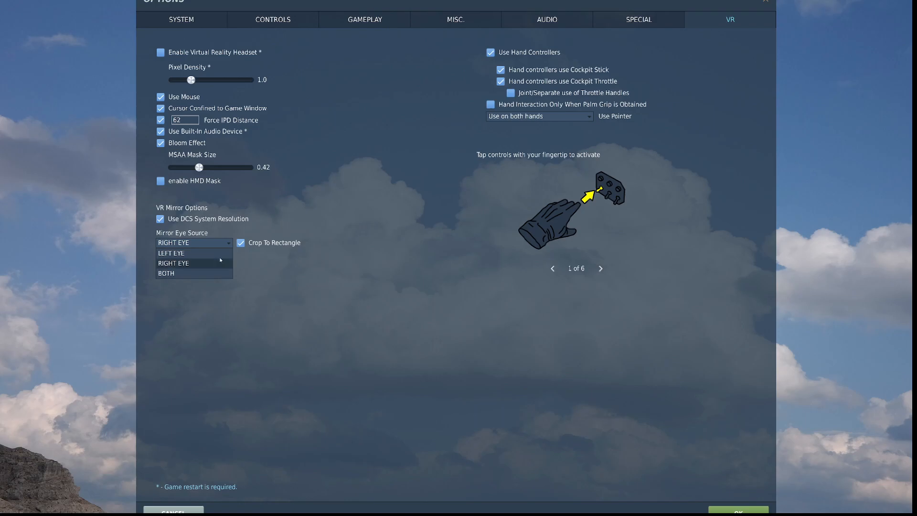
{"action": "left_click", "coordinate": [173, 263]}
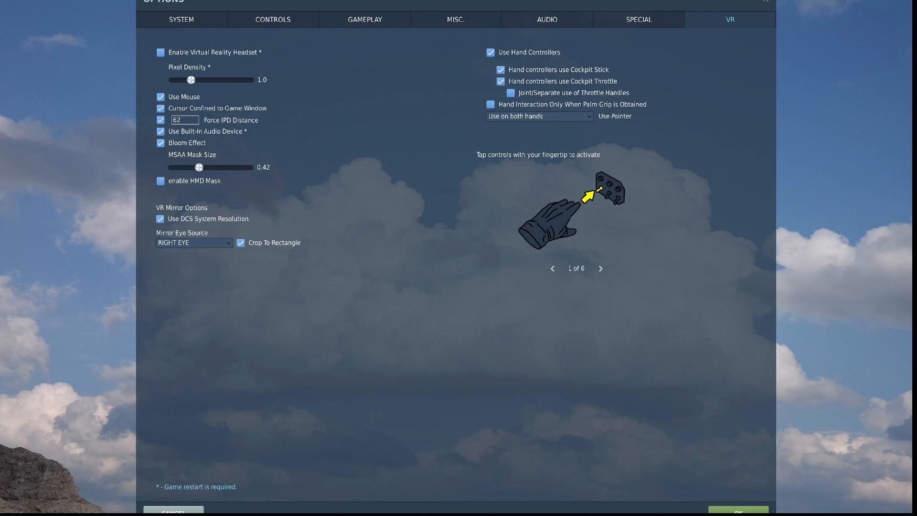
{"action": "mouse_move", "coordinate": [507, 209]}
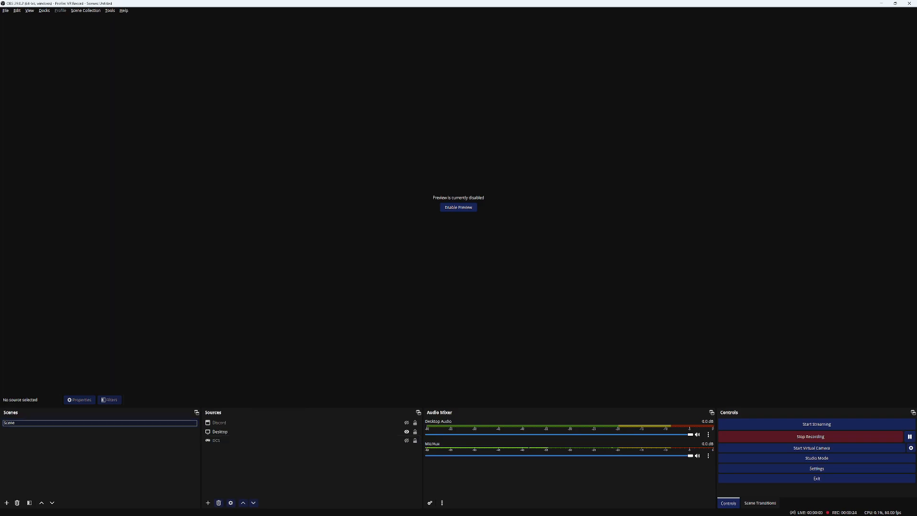
Step: Bring up the add-source menu under Sources in the OBS scene
{"action": "left_click", "coordinate": [207, 502]}
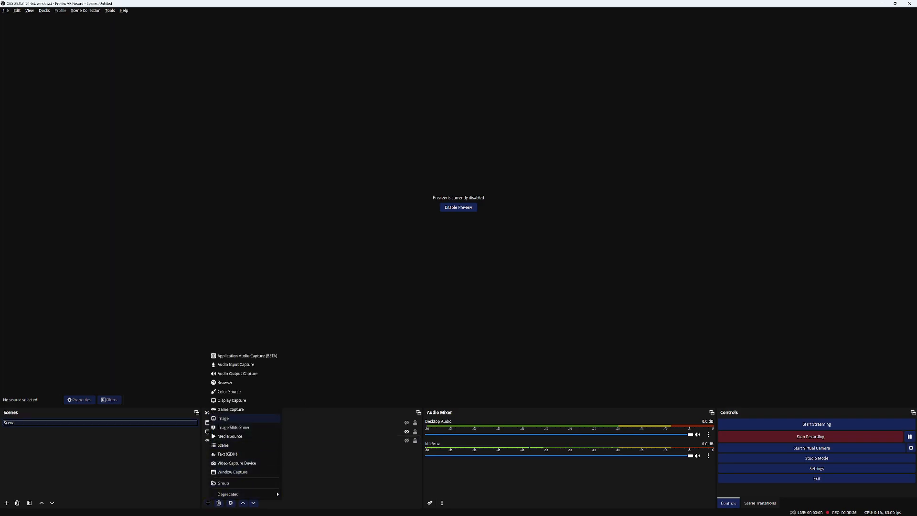
Step: Add a new Game Capture source to the scene with its default settings
{"action": "left_click", "coordinate": [230, 409]}
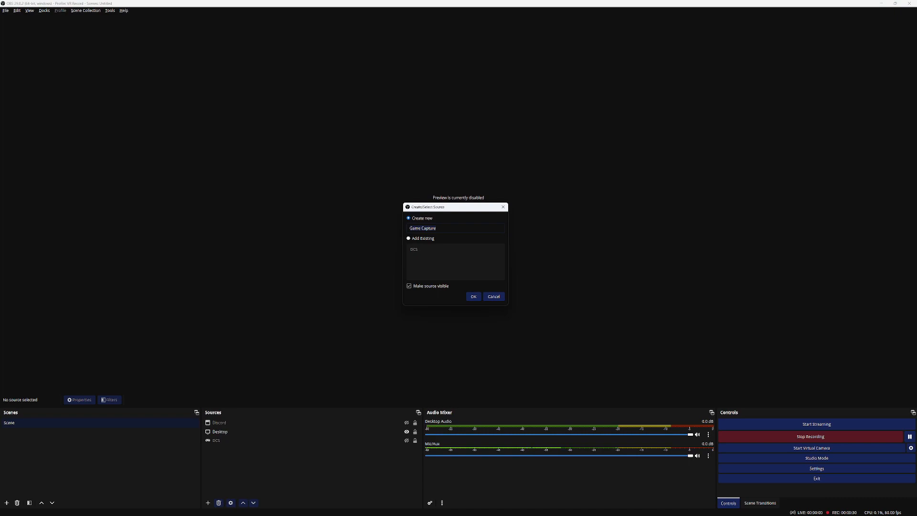
{"action": "left_click", "coordinate": [473, 296]}
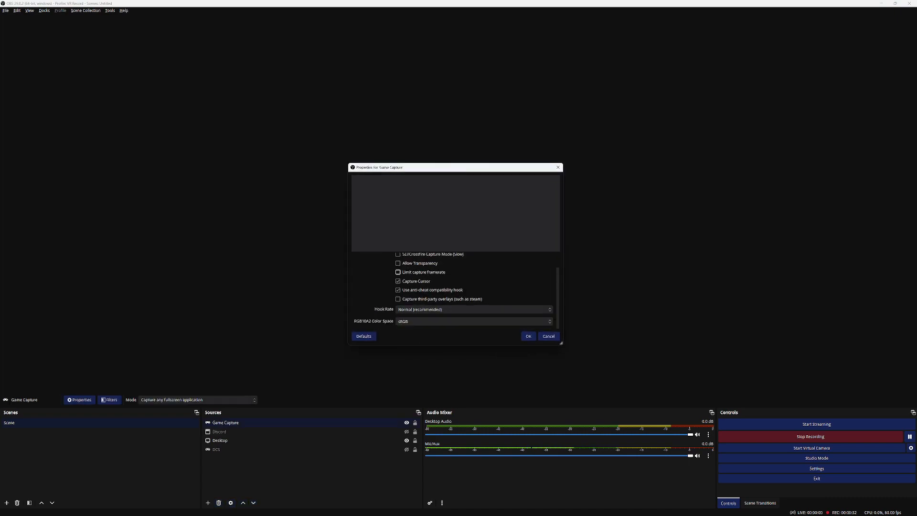
{"action": "left_click", "coordinate": [473, 260]}
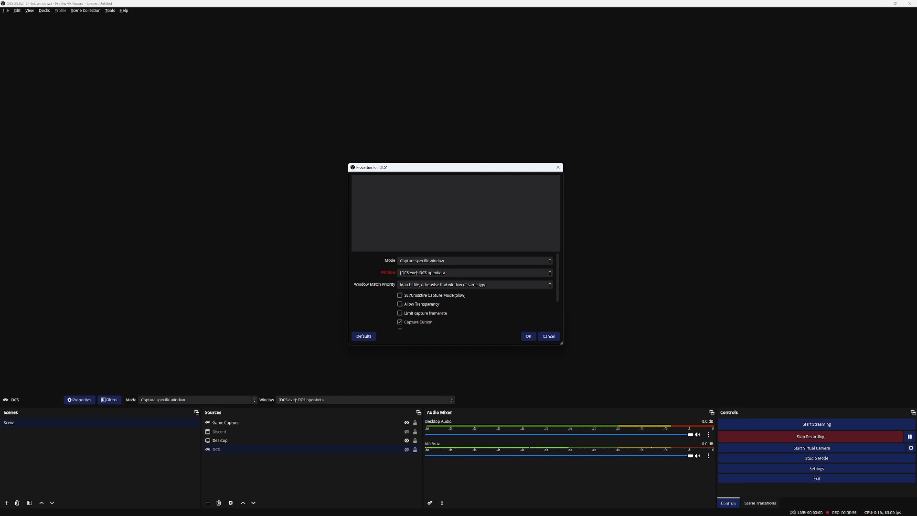
Step: Keep the DCS capture source's RGB10A2 colour space at sRGB and apply it
{"action": "scroll", "scroll_direction": "down", "scroll_amount": 3}
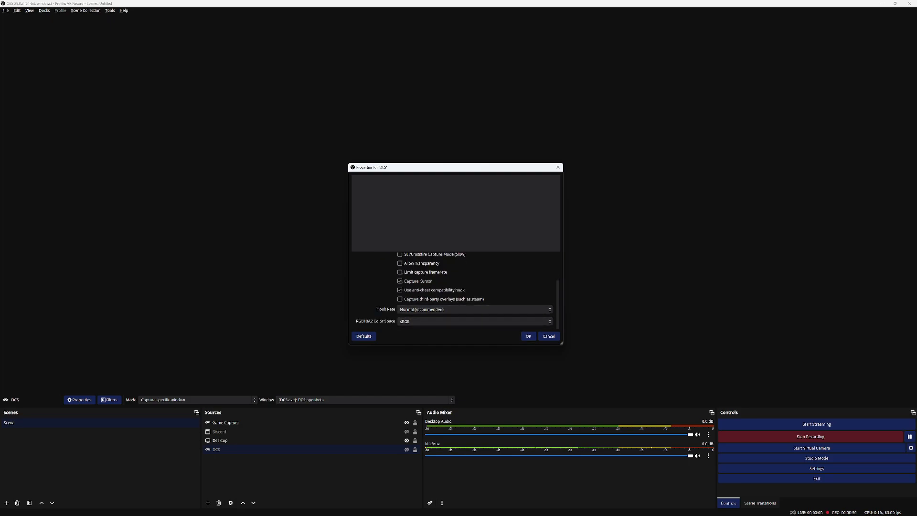
{"action": "left_click", "coordinate": [474, 321]}
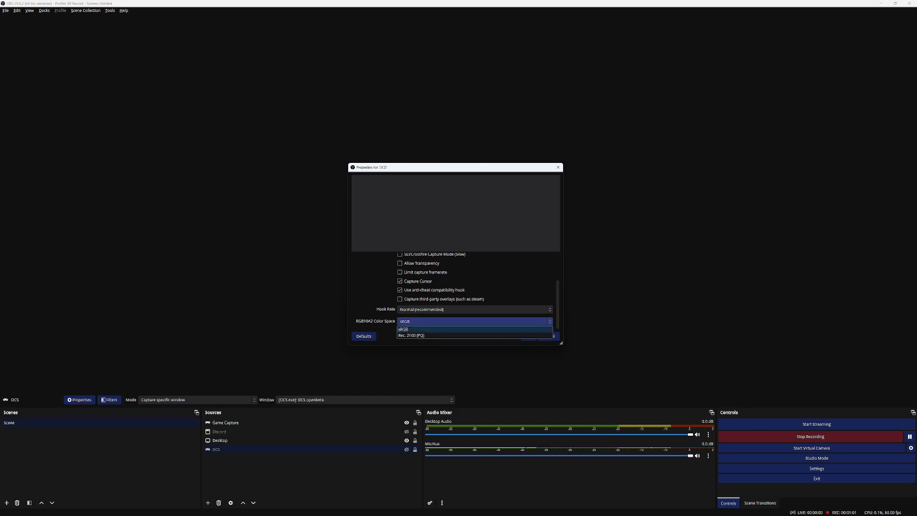
{"action": "left_click", "coordinate": [403, 329]}
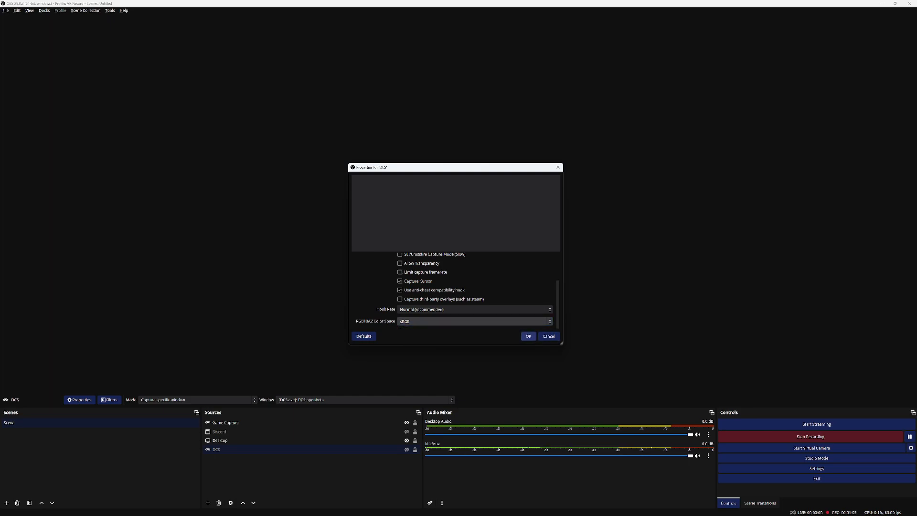
{"action": "left_click", "coordinate": [528, 336]}
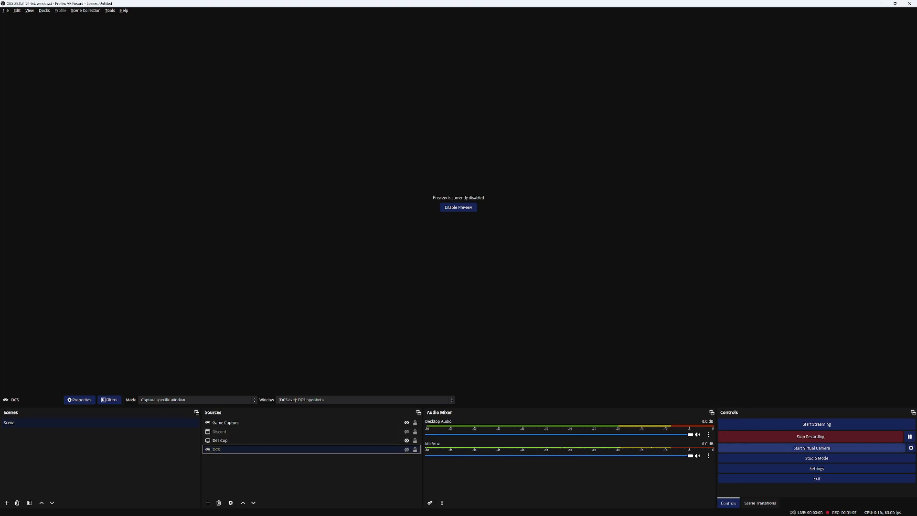
Step: Show the Output settings page with 2500 Kbps video and 160 audio bitrate
{"action": "left_click", "coordinate": [815, 468]}
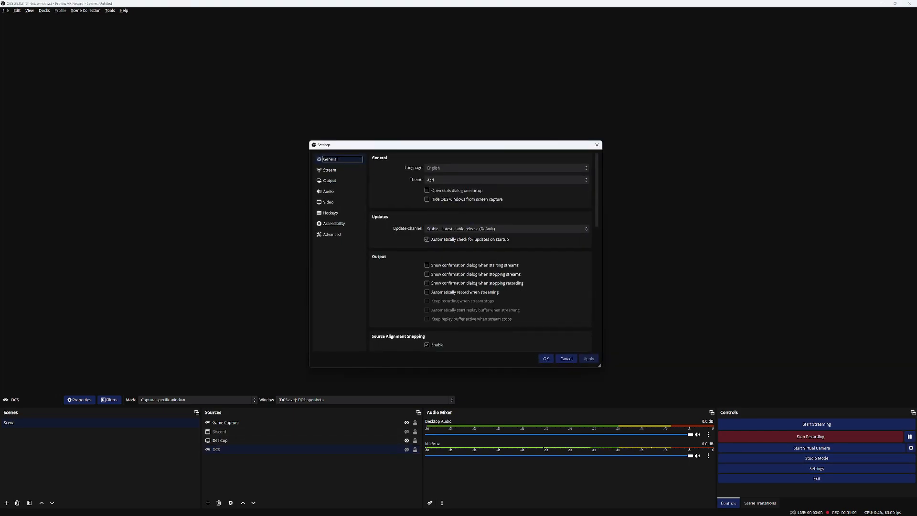
{"action": "left_click", "coordinate": [329, 180]}
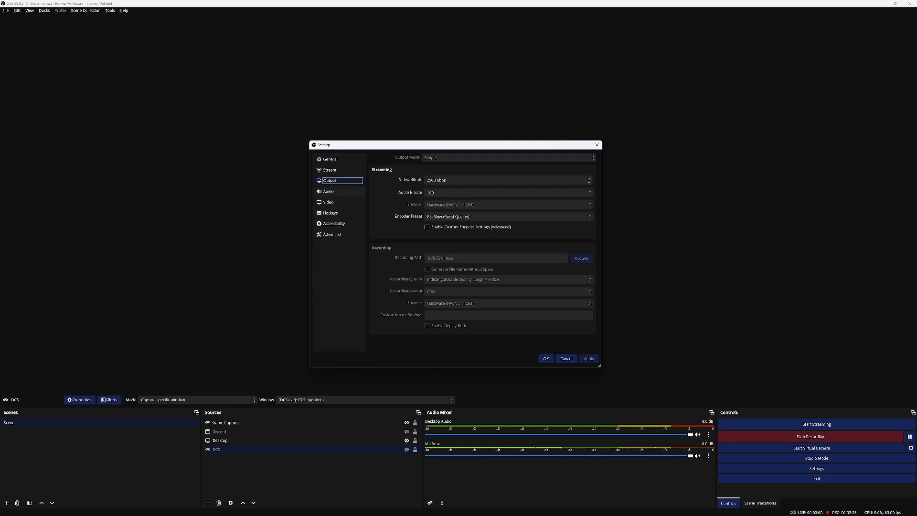
Step: Review the Audio devices page, then show the Video settings page
{"action": "left_click", "coordinate": [327, 191]}
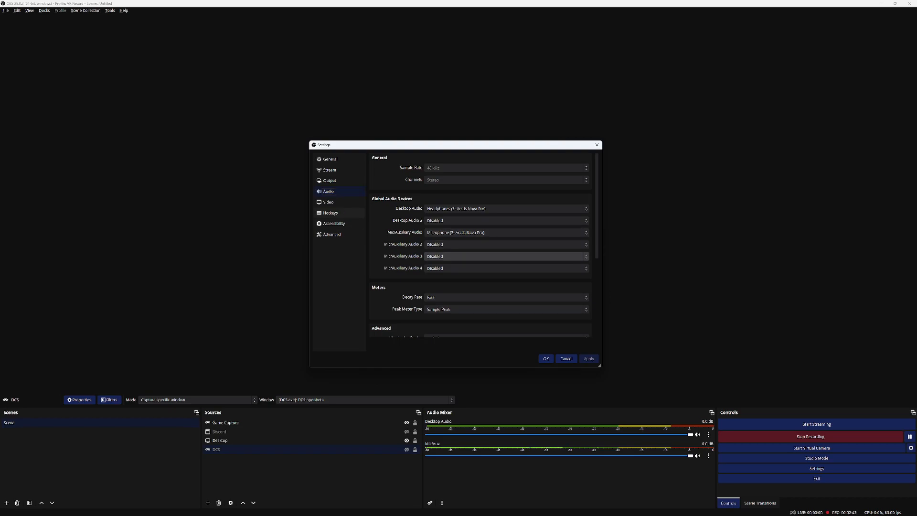
{"action": "left_click", "coordinate": [328, 201]}
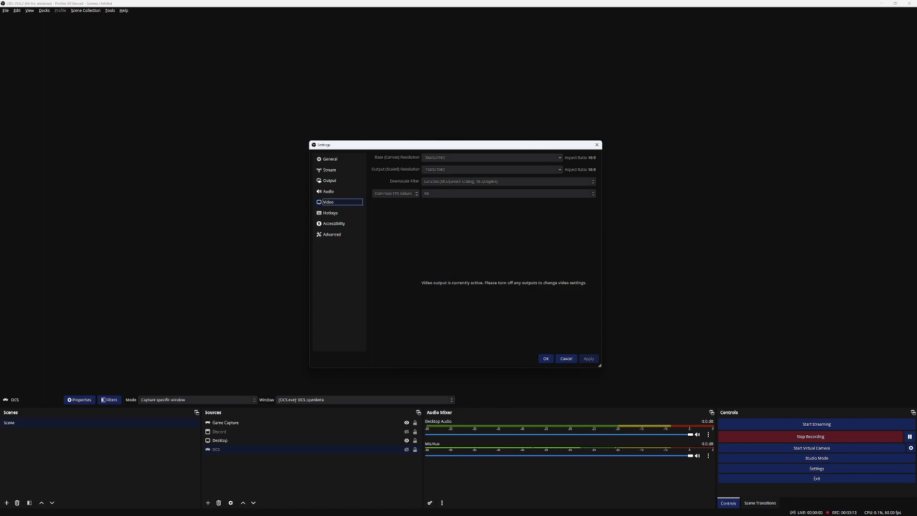
Step: Look through the Hotkeys page, then show the Advanced settings page
{"action": "left_click", "coordinate": [330, 212]}
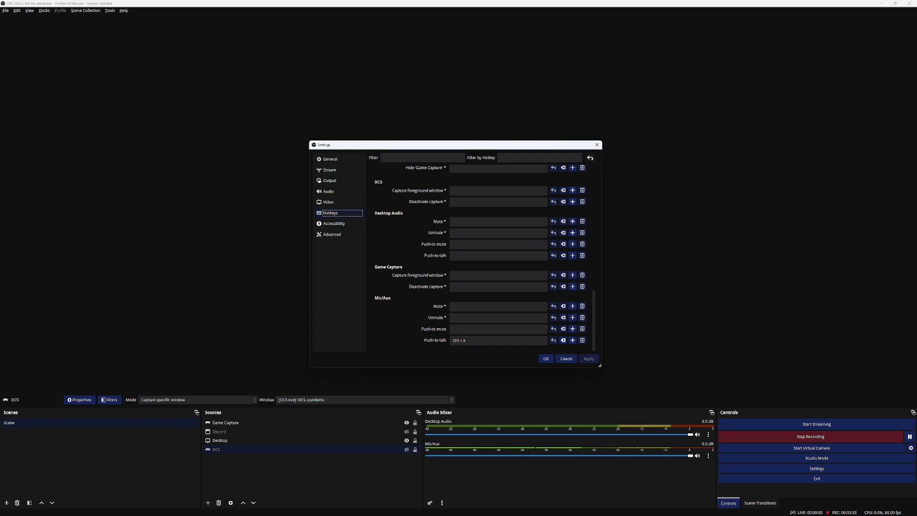
{"action": "left_click", "coordinate": [497, 340]}
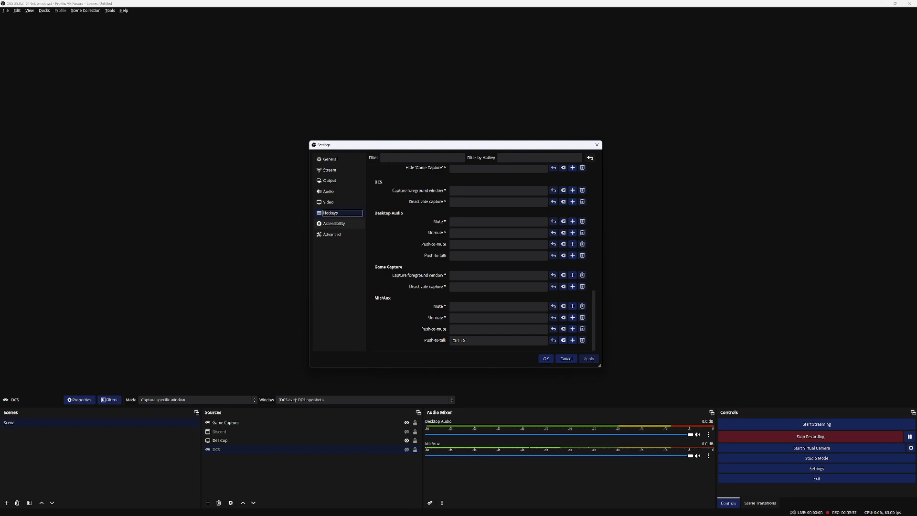
{"action": "left_click", "coordinate": [332, 234]}
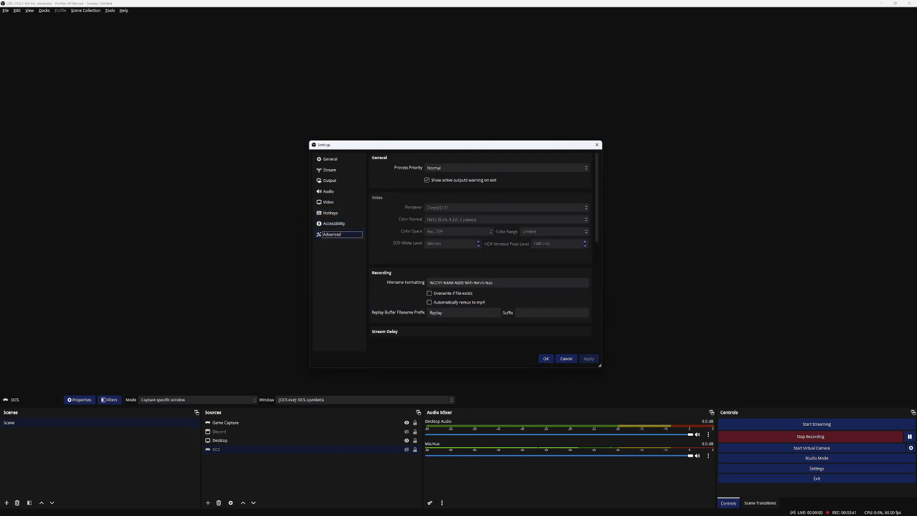
{"action": "left_click", "coordinate": [544, 358]}
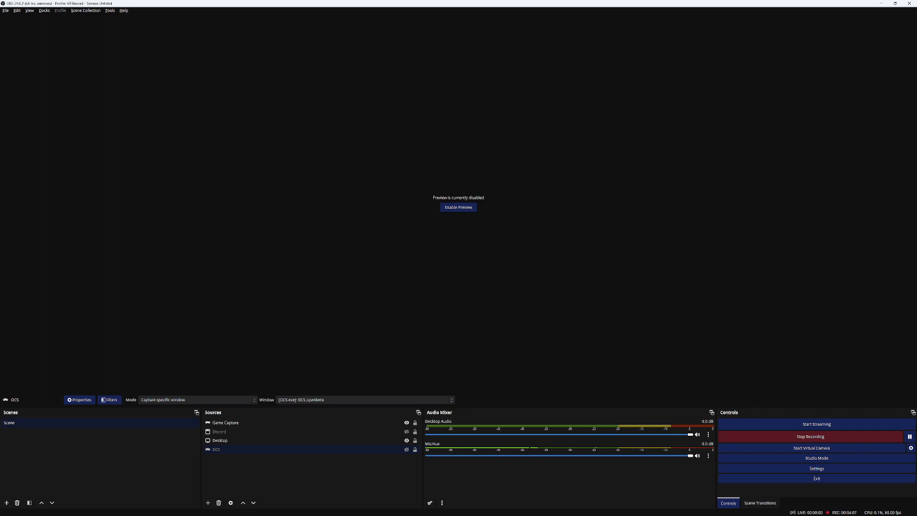
Step: Select the DCS capture source and show its filters window with the Video Stabilizer
{"action": "left_click", "coordinate": [217, 449]}
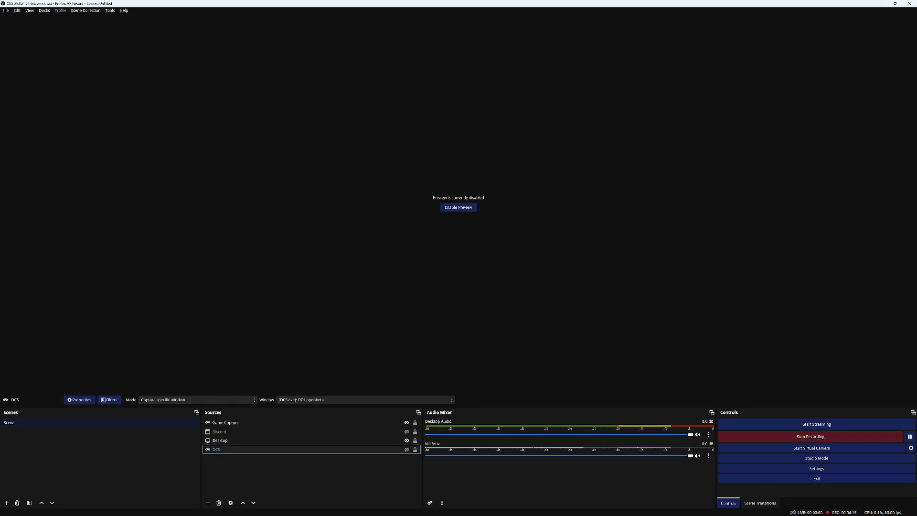
{"action": "left_click", "coordinate": [109, 399]}
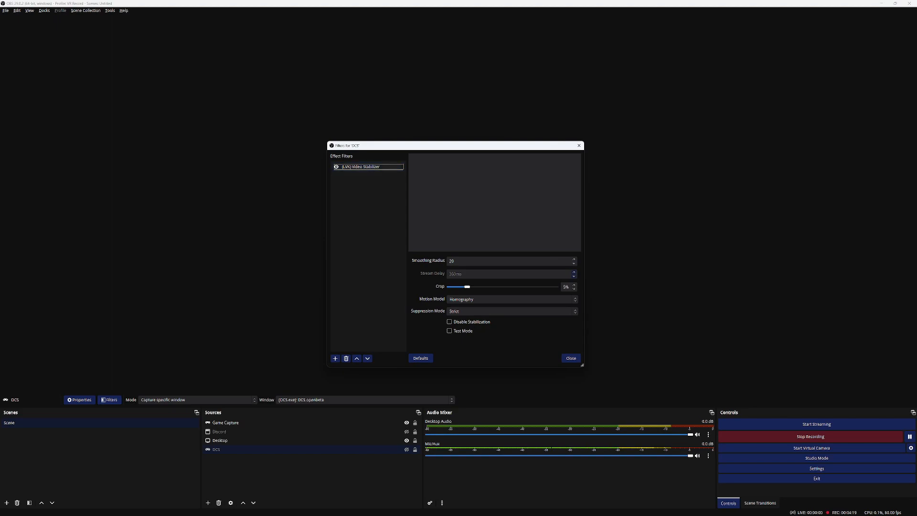
Step: Browse the available effect filters list for the DCS source
{"action": "left_click", "coordinate": [335, 358]}
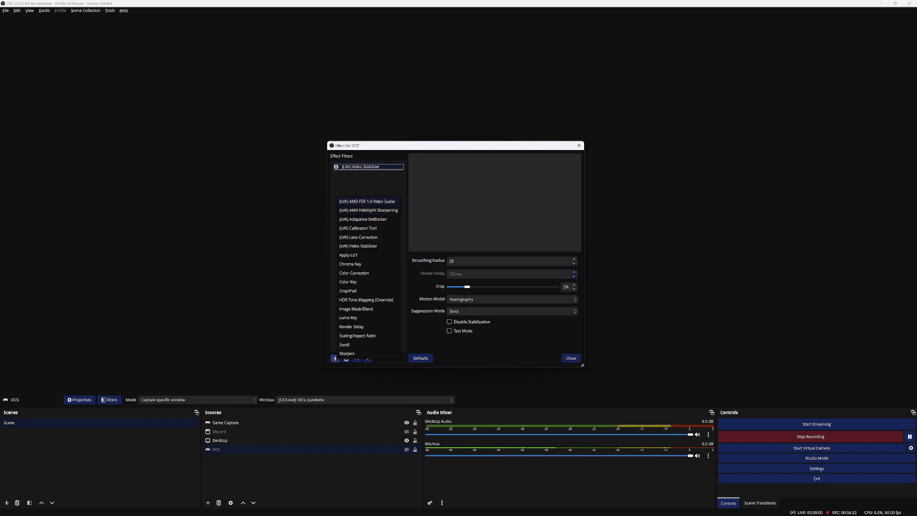
{"action": "left_click", "coordinate": [358, 246]}
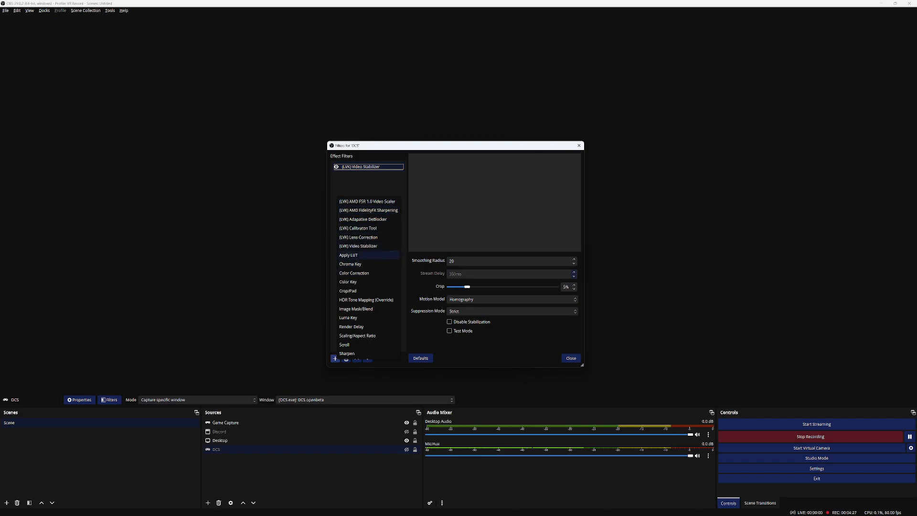
{"action": "left_click", "coordinate": [357, 245]}
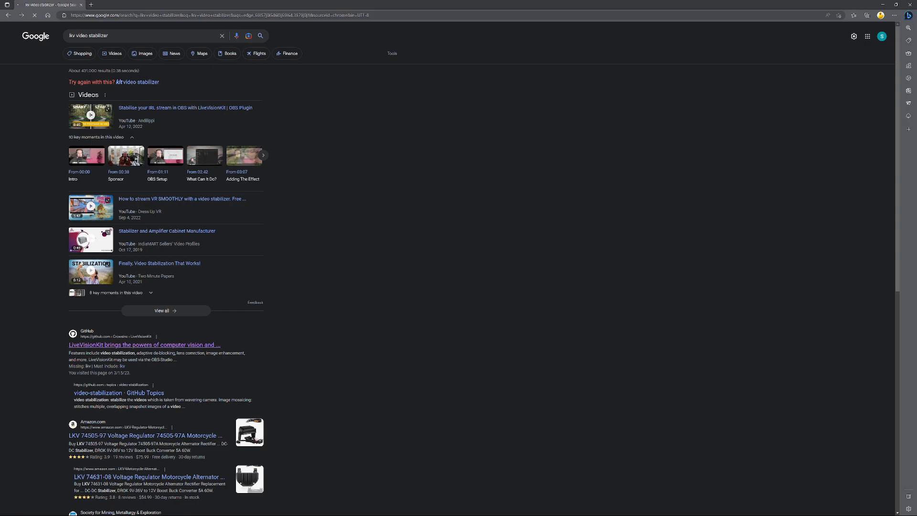
Step: Open the LiveVisionKit GitHub repository from the Edge search results
{"action": "left_click", "coordinate": [143, 345]}
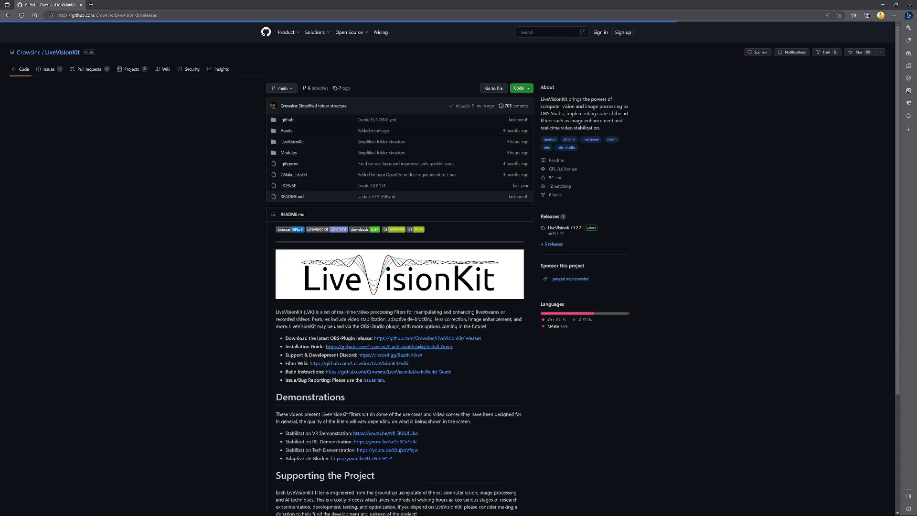
Step: Go to the LiveVisionKit Releases page listing version 1.2.2 assets
{"action": "left_click", "coordinate": [551, 217]}
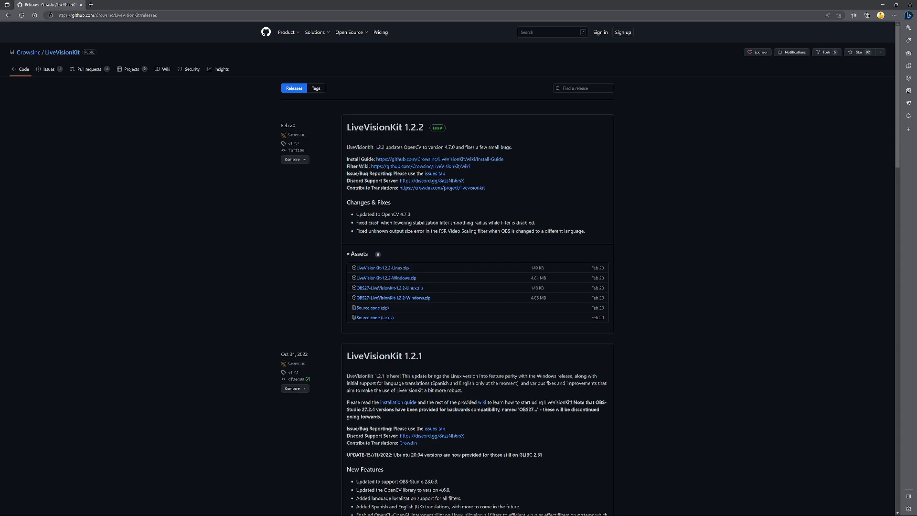
{"action": "mouse_move", "coordinate": [384, 277]}
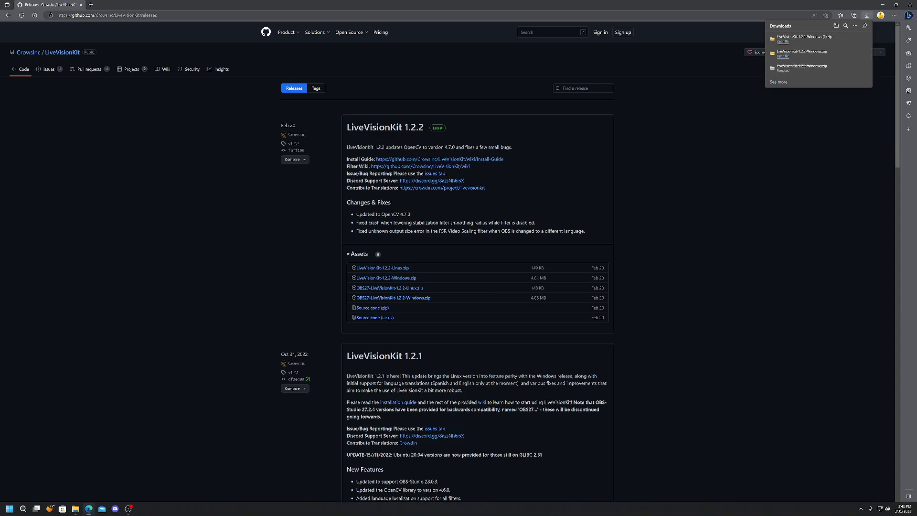
Step: Extract LiveVisionKit-1.2.2-Windows.zip into its own folder in Downloads via Extract All
{"action": "left_click", "coordinate": [61, 508]}
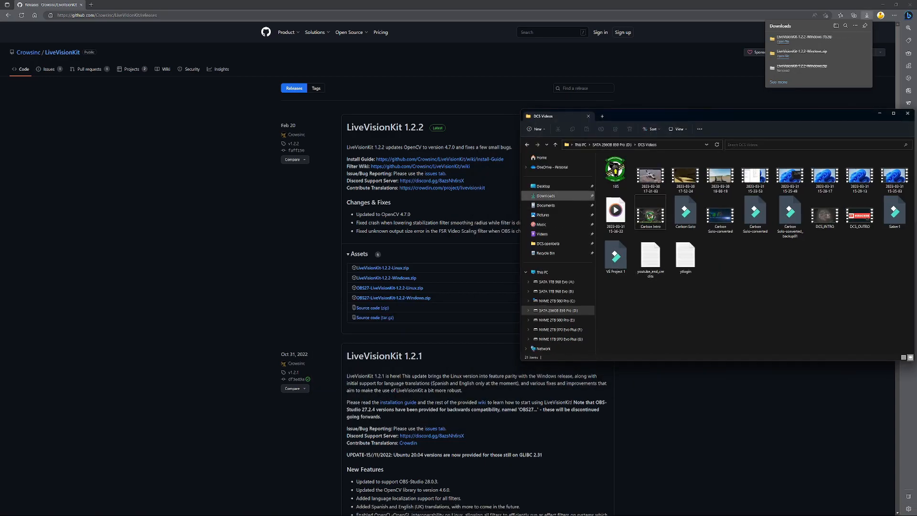
{"action": "left_click", "coordinate": [544, 205]}
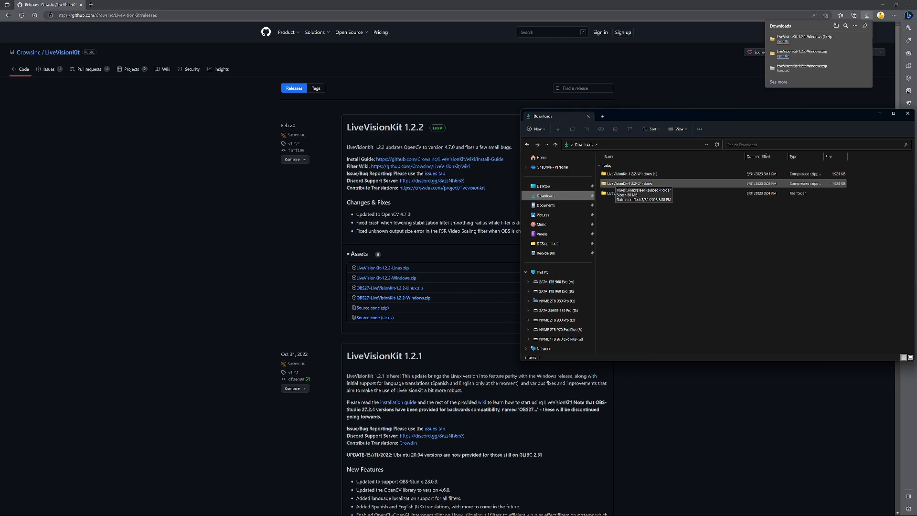
{"action": "right_click", "coordinate": [629, 184]}
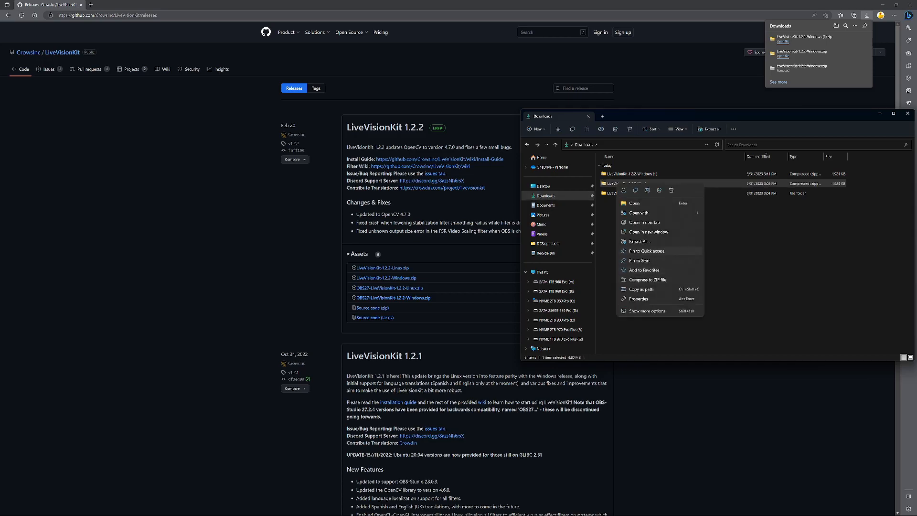
{"action": "left_click", "coordinate": [637, 242]}
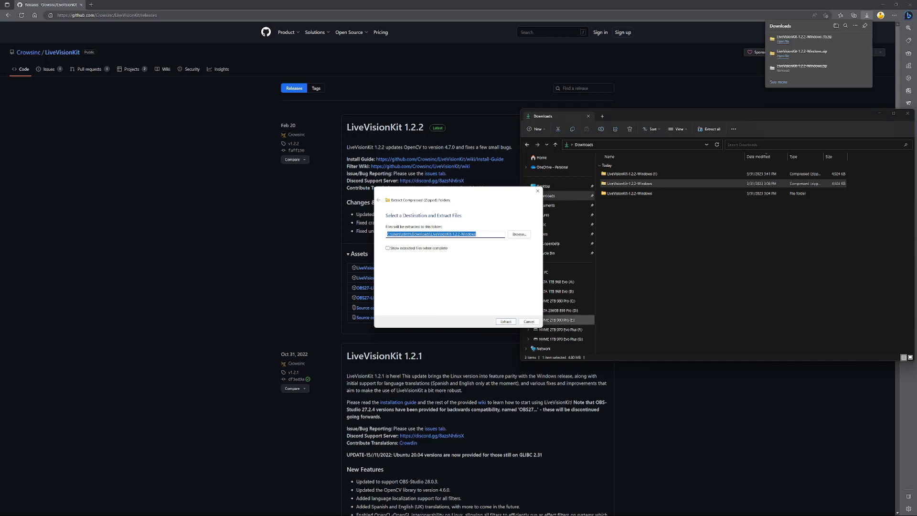
{"action": "left_click", "coordinate": [527, 322]}
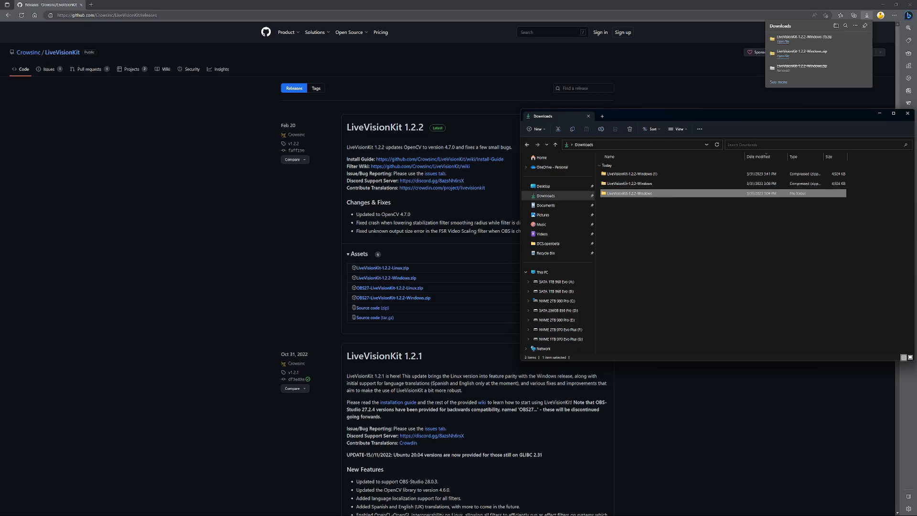
Step: Copy the extracted obs-studio folder and navigate to C:\Program Files to paste it
{"action": "double_click", "coordinate": [625, 193]}
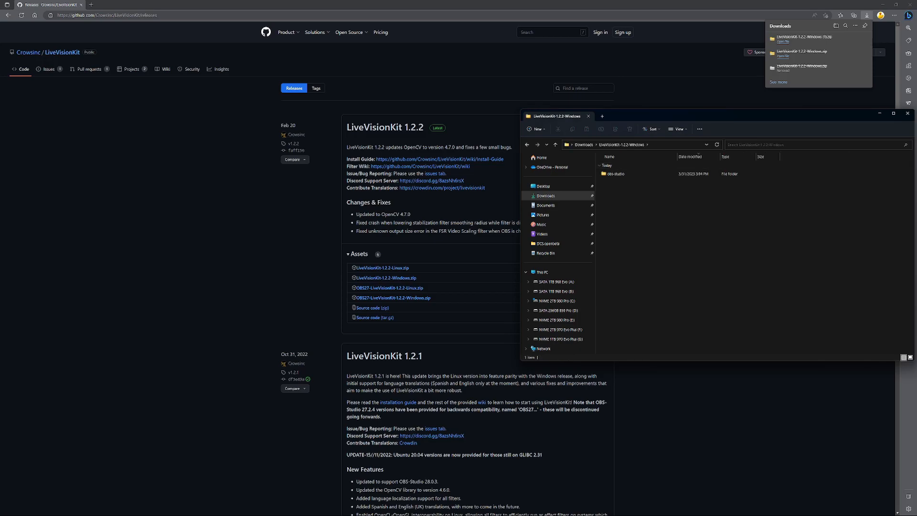
{"action": "left_click", "coordinate": [614, 174]}
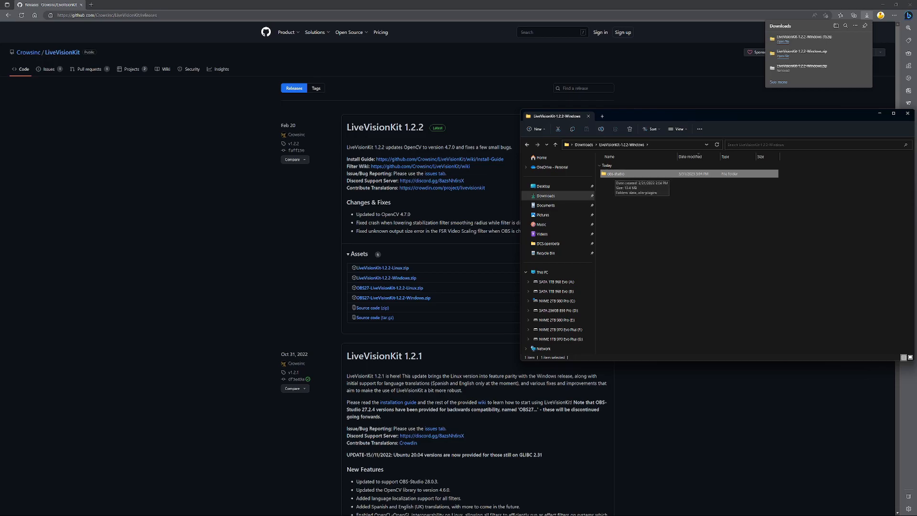
{"action": "right_click", "coordinate": [614, 174]}
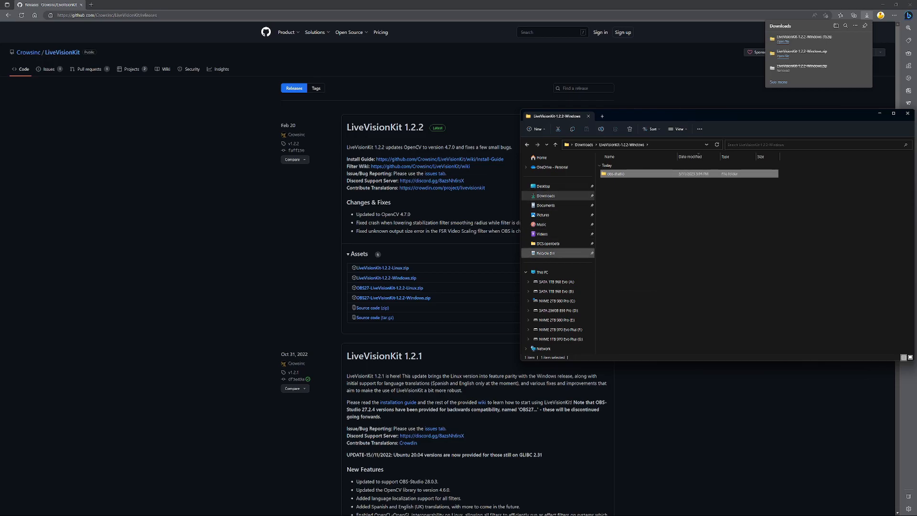
{"action": "left_click", "coordinate": [554, 301]}
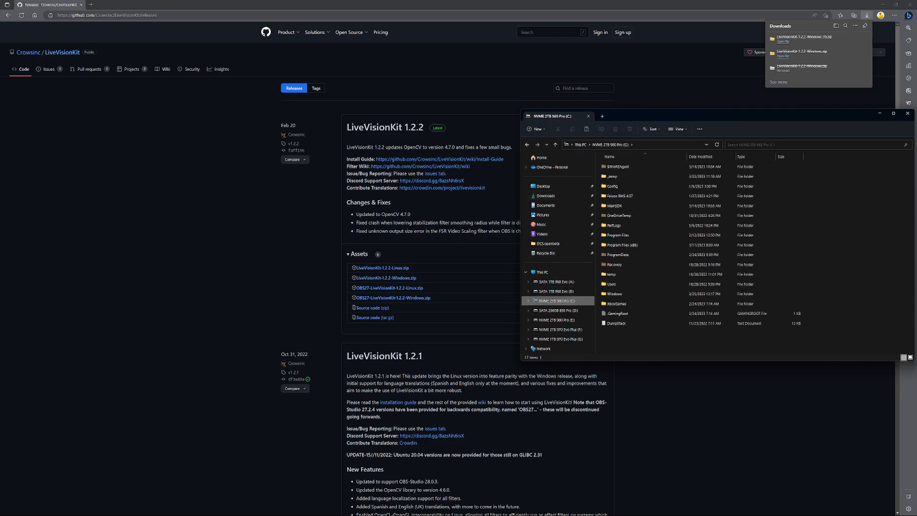
{"action": "left_click", "coordinate": [617, 235]}
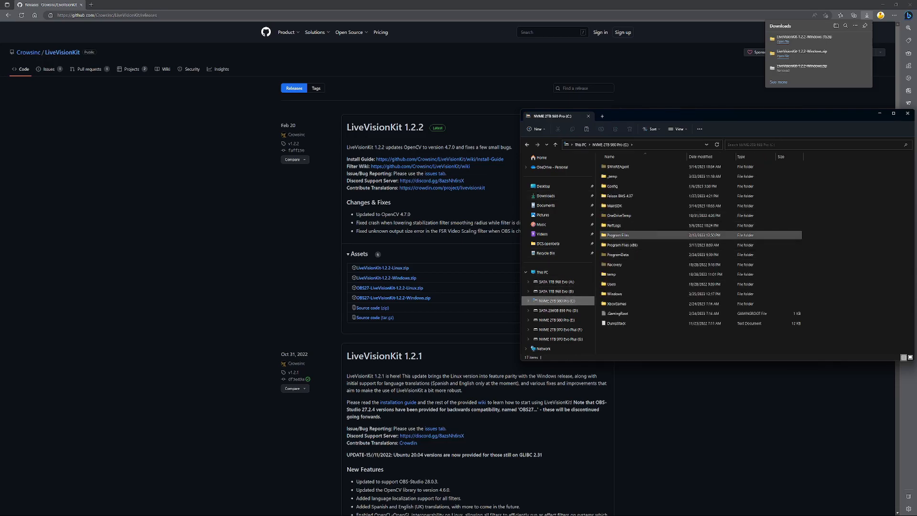
{"action": "left_click", "coordinate": [622, 245]}
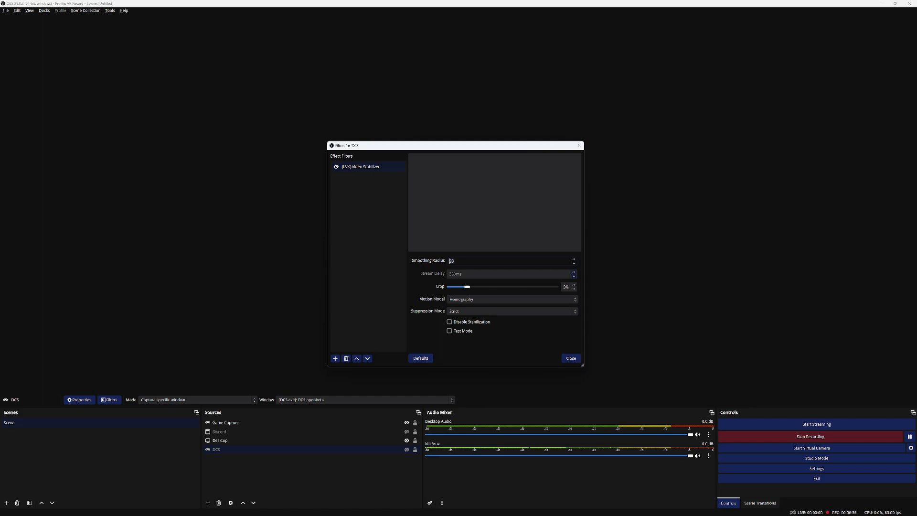
Step: Set Smoothing Radius 20 with Homography motion on the LVK Video Stabilizer and close DCS filters
{"action": "type", "text": "20"}
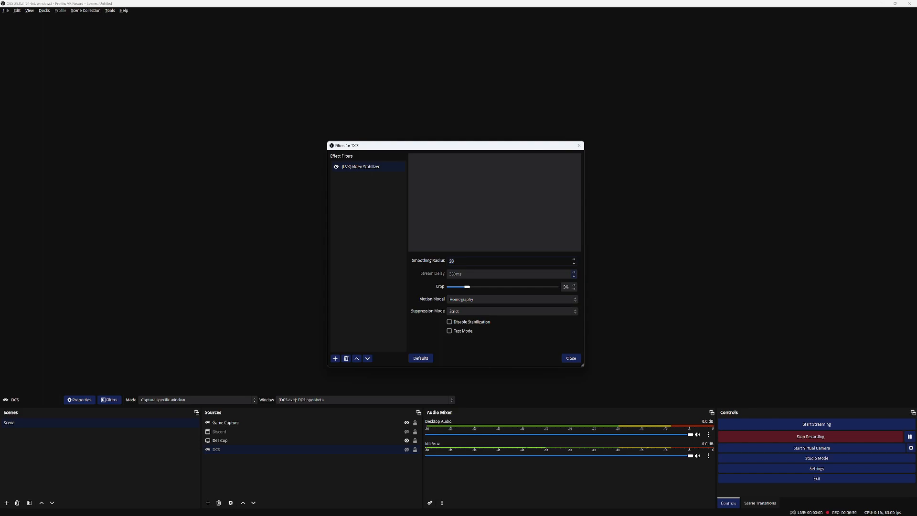
{"action": "left_click", "coordinate": [512, 299]}
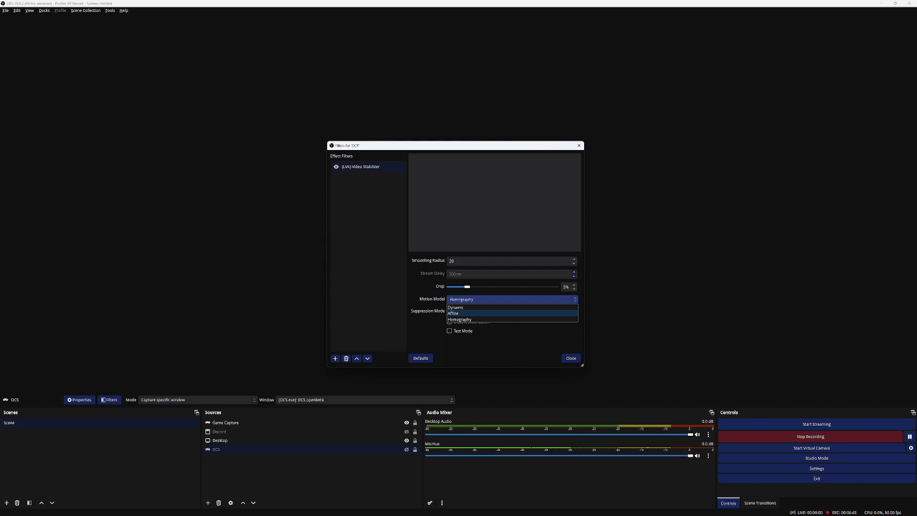
{"action": "left_click", "coordinate": [459, 319]}
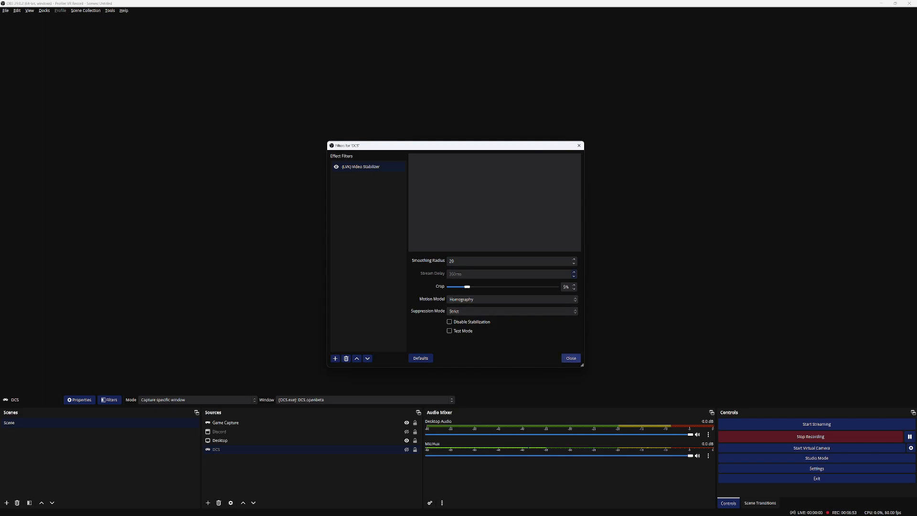
{"action": "left_click", "coordinate": [569, 358]}
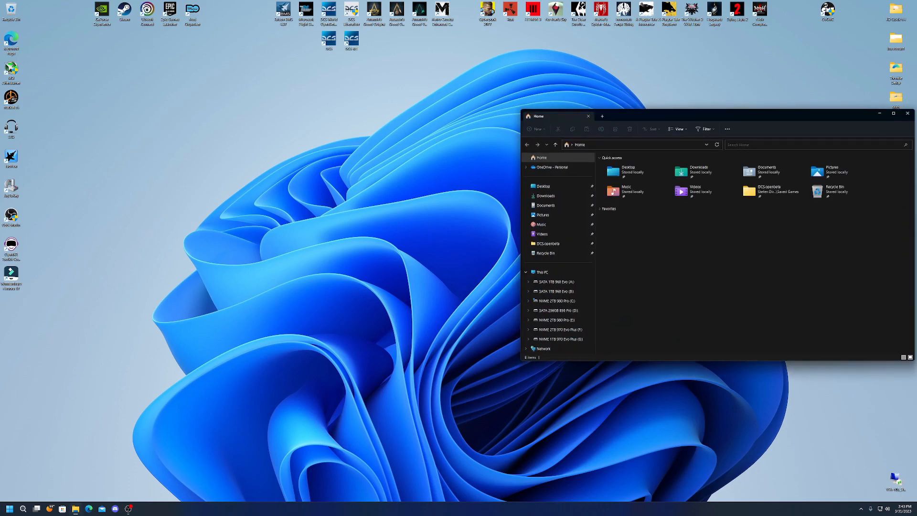
{"action": "mouse_move", "coordinate": [768, 190]}
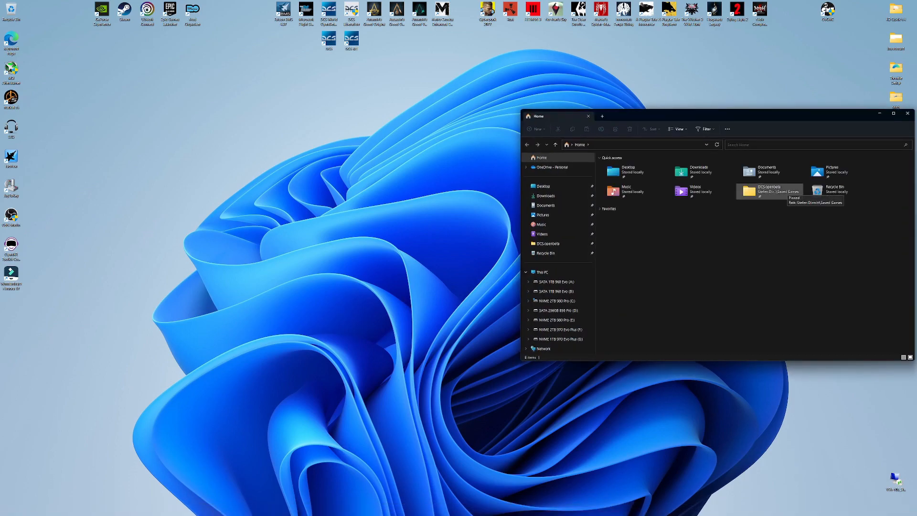
{"action": "left_click", "coordinate": [556, 310]}
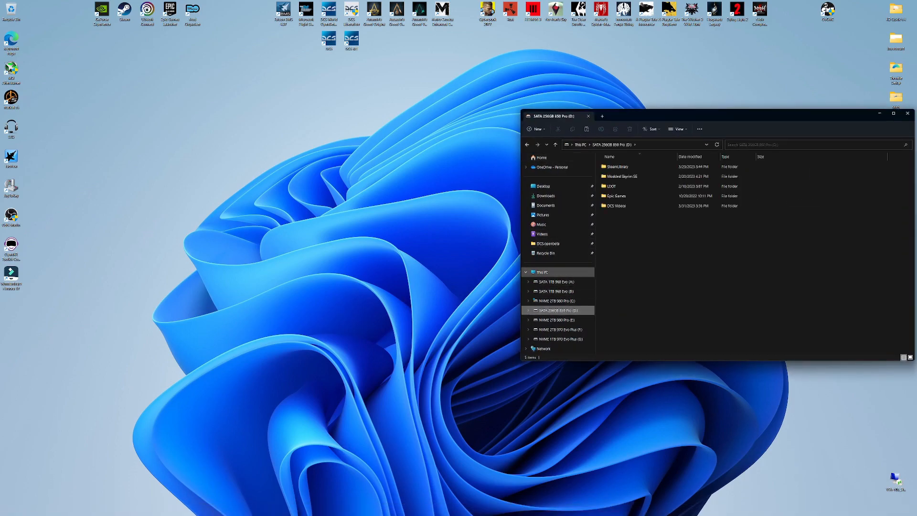
{"action": "mouse_move", "coordinate": [614, 205]}
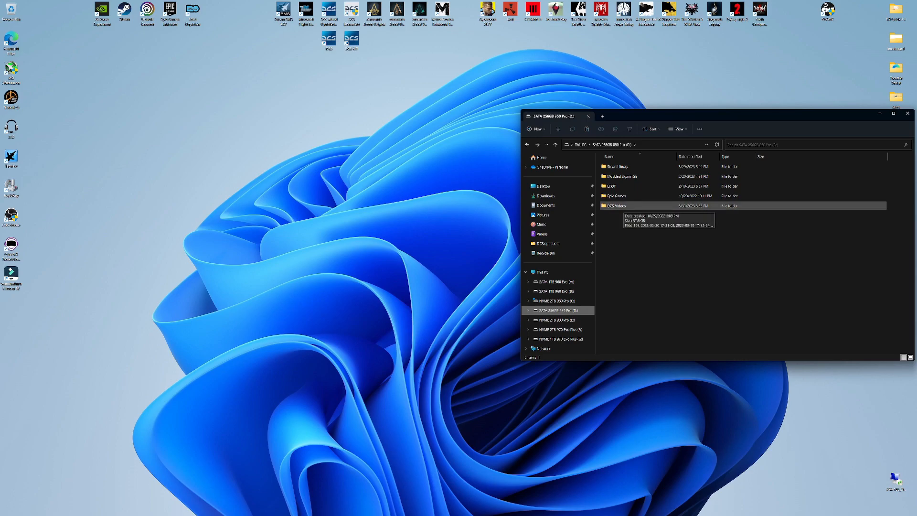
{"action": "left_click", "coordinate": [615, 205]}
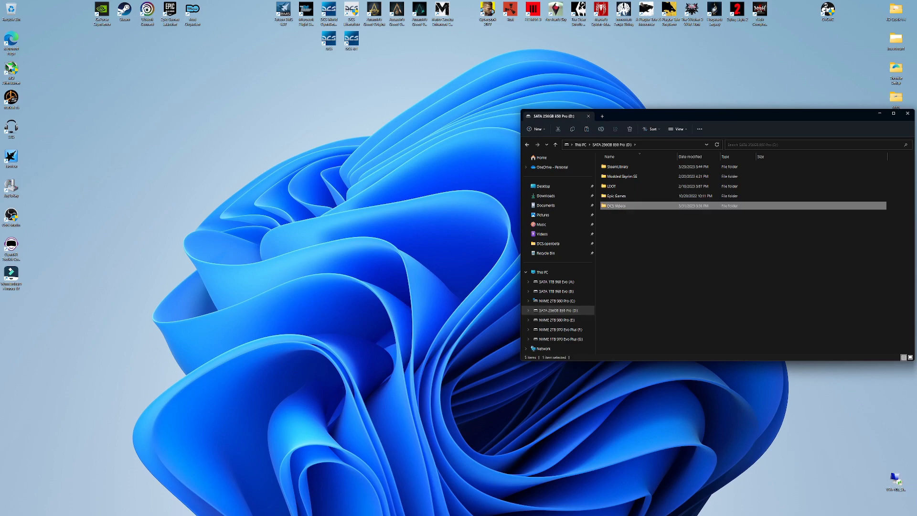
{"action": "double_click", "coordinate": [617, 205]}
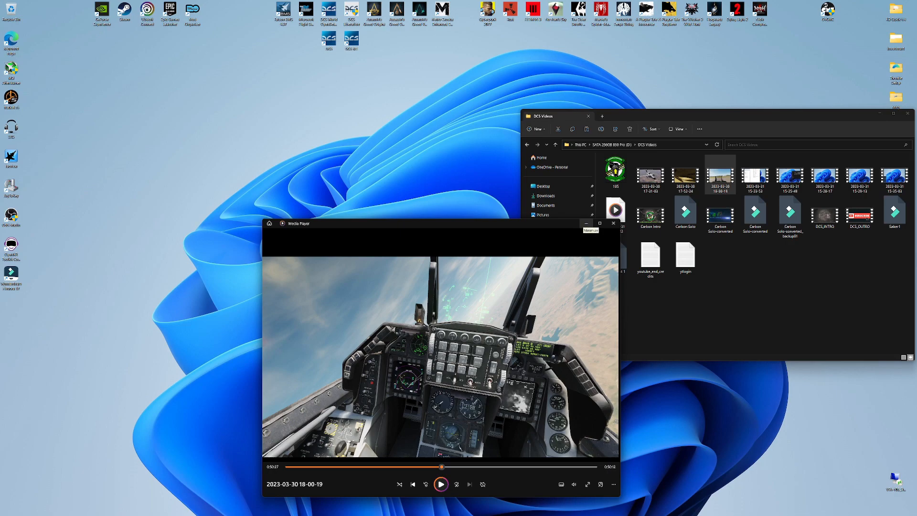
{"action": "left_click", "coordinate": [585, 223]}
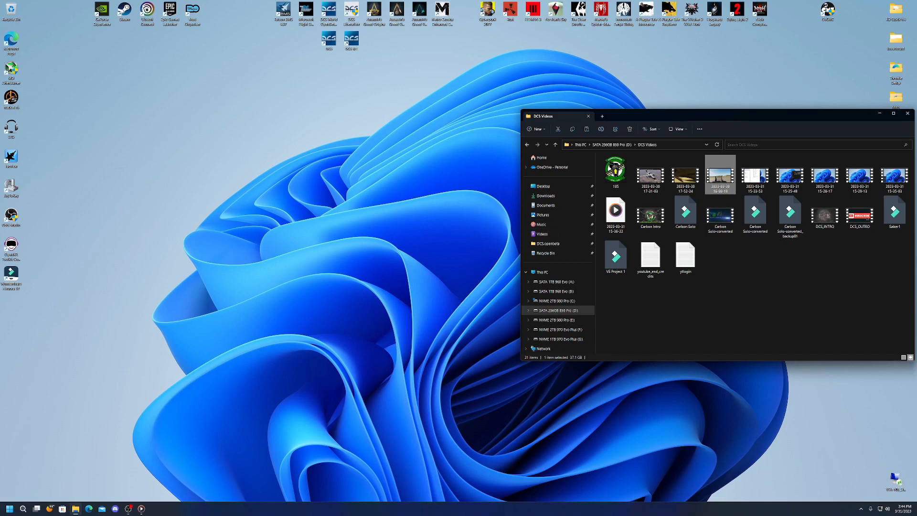
{"action": "double_click", "coordinate": [720, 175]}
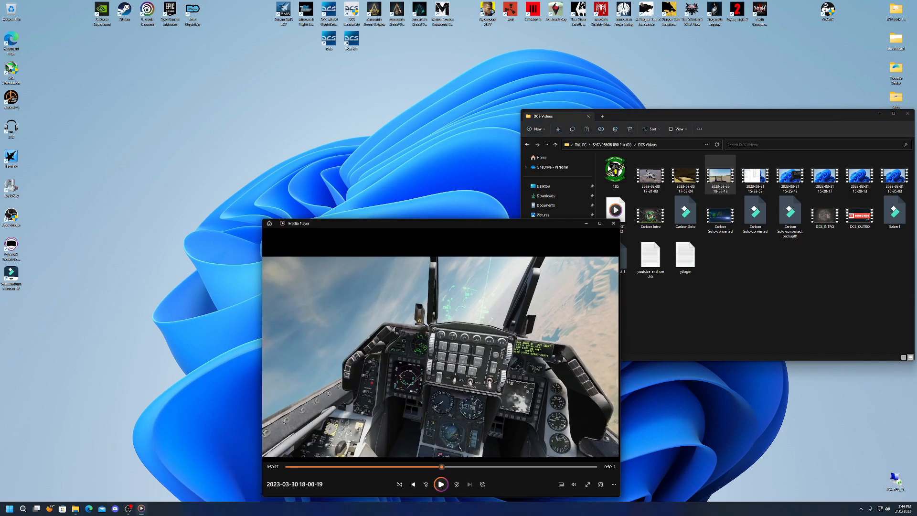